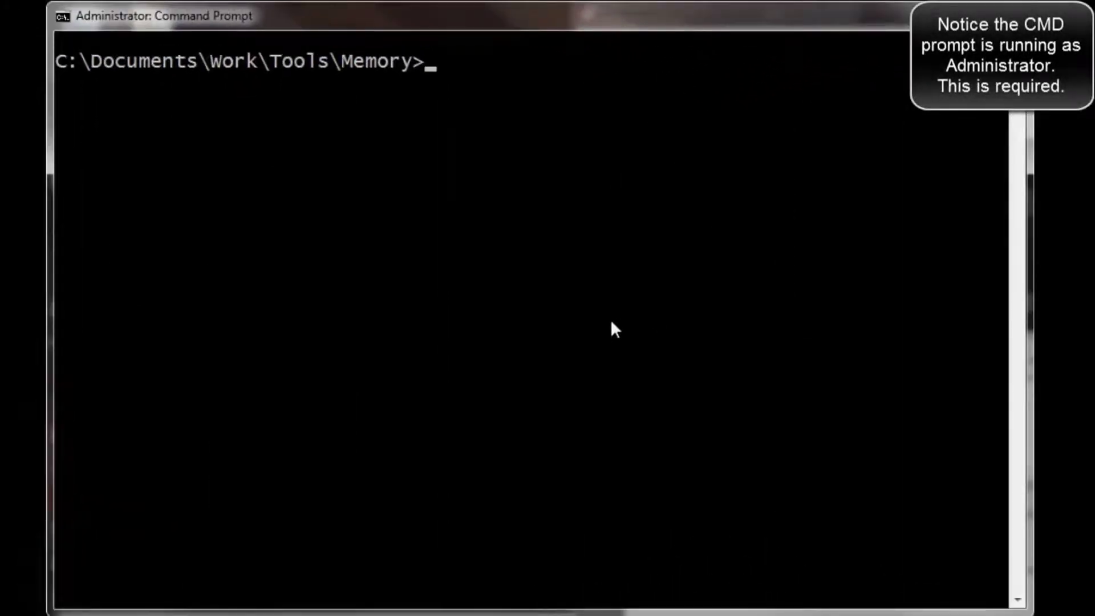
Capture memory with DumpIt.exe into IWC-SERVER-20130224-002407.raw, confirming with y.
{"action": "type", "text": "DumpIt.exe"}
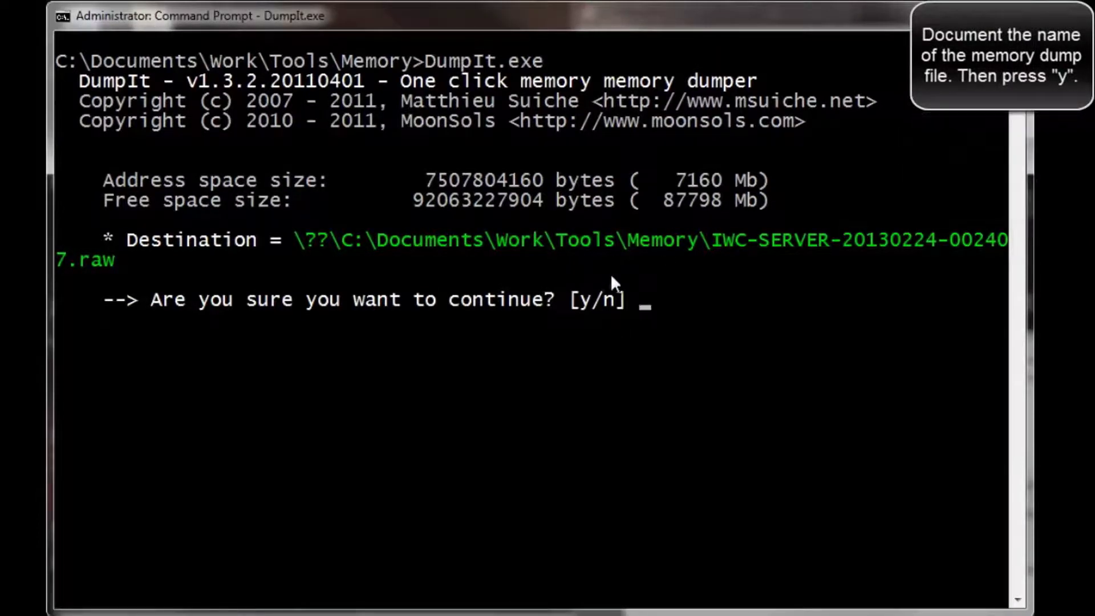
{"action": "type", "text": "y"}
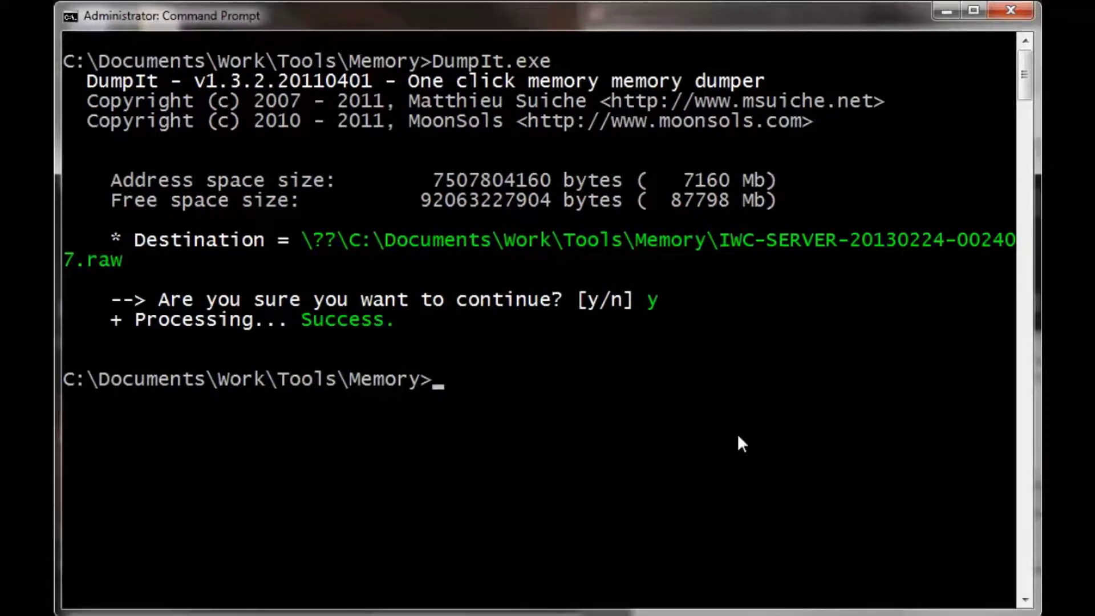
{"action": "type", "text": "volatility-2.2.standalone.exe -f"}
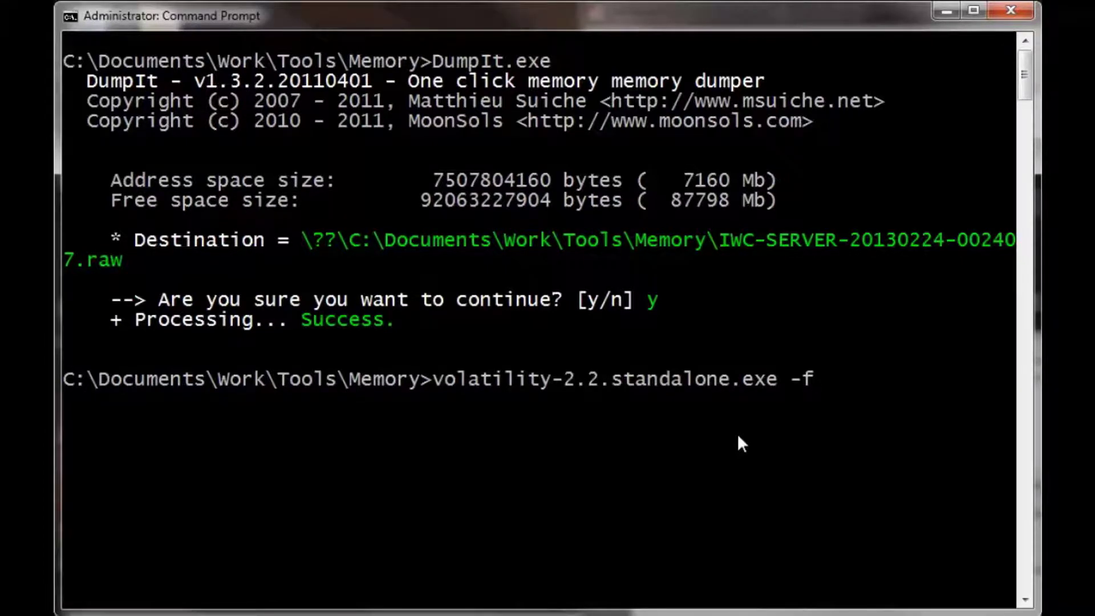
Type the volatility imageinfo command against IWC-SERVER-20130224-002407.raw.
{"action": "type", "text": "IWC-SERVER-20130224-002407.raw"}
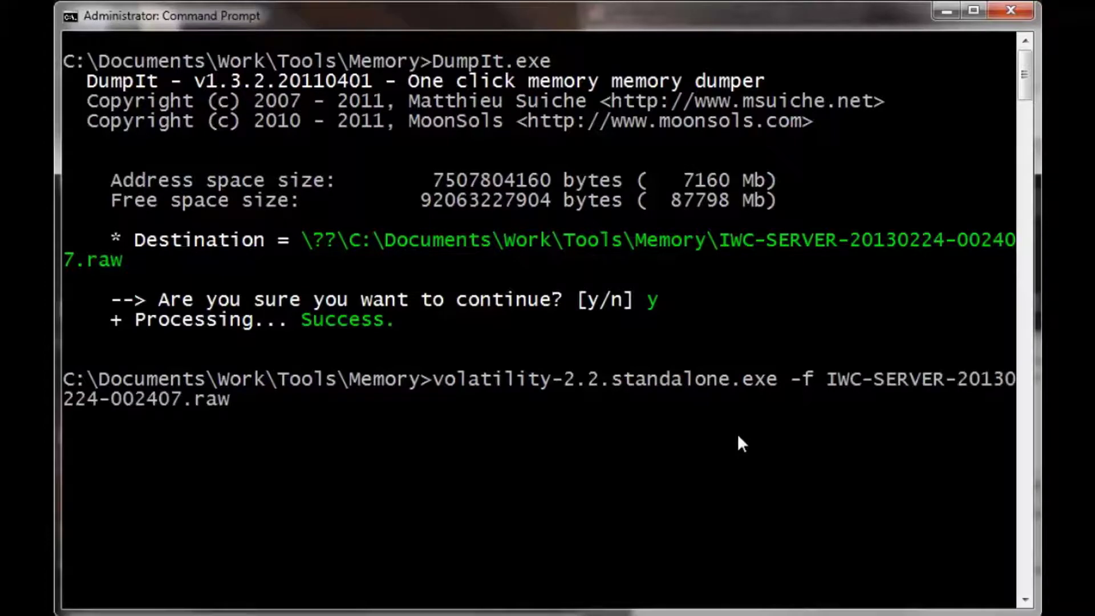
{"action": "type", "text": "i"}
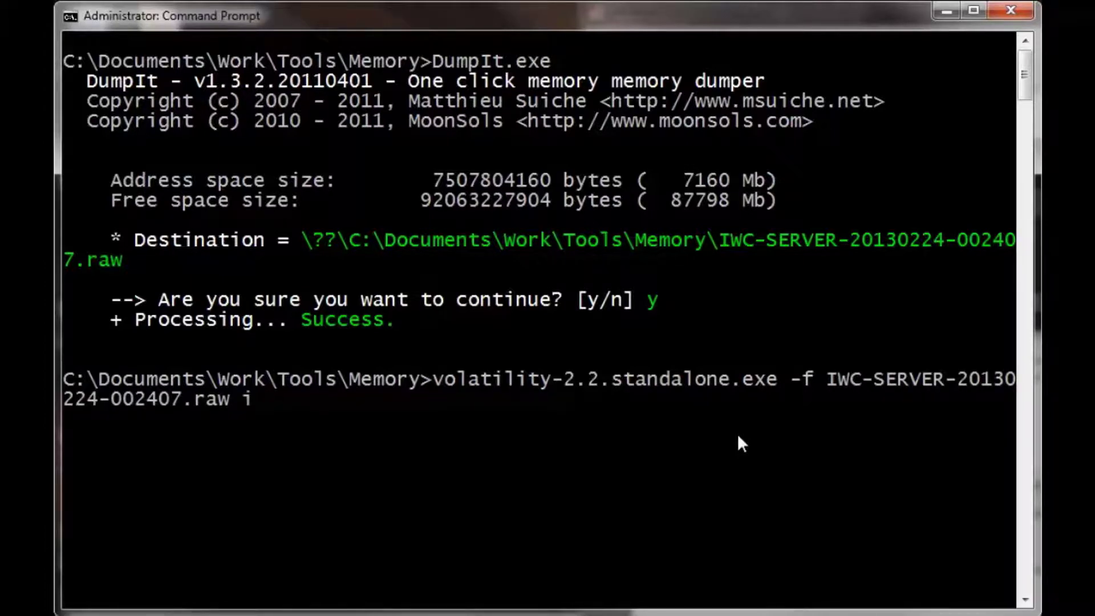
{"action": "type", "text": "mageing"}
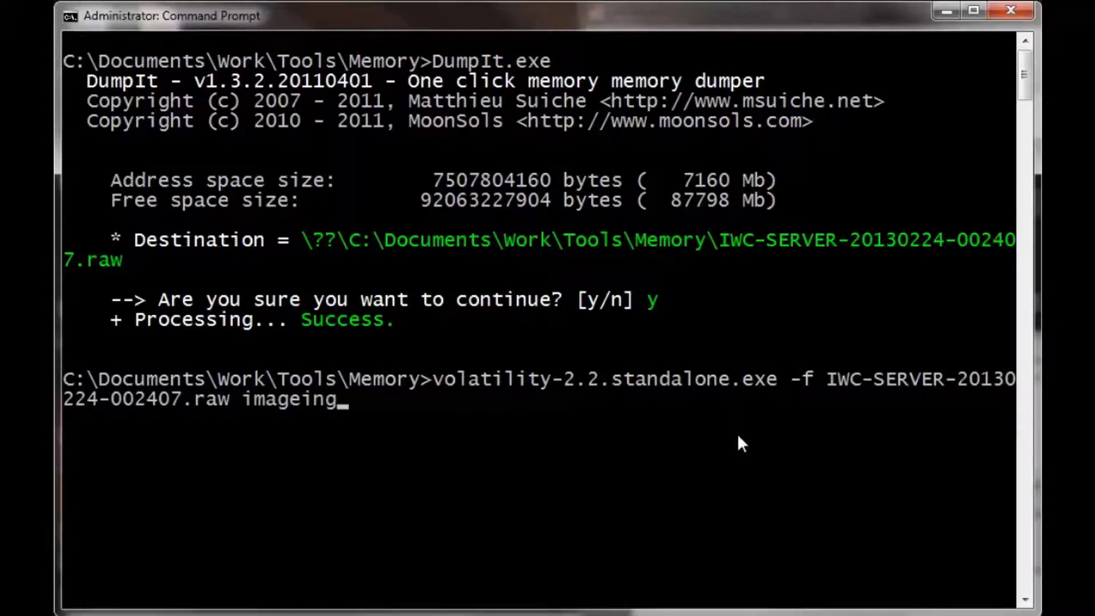
{"action": "type", "text": "fo"}
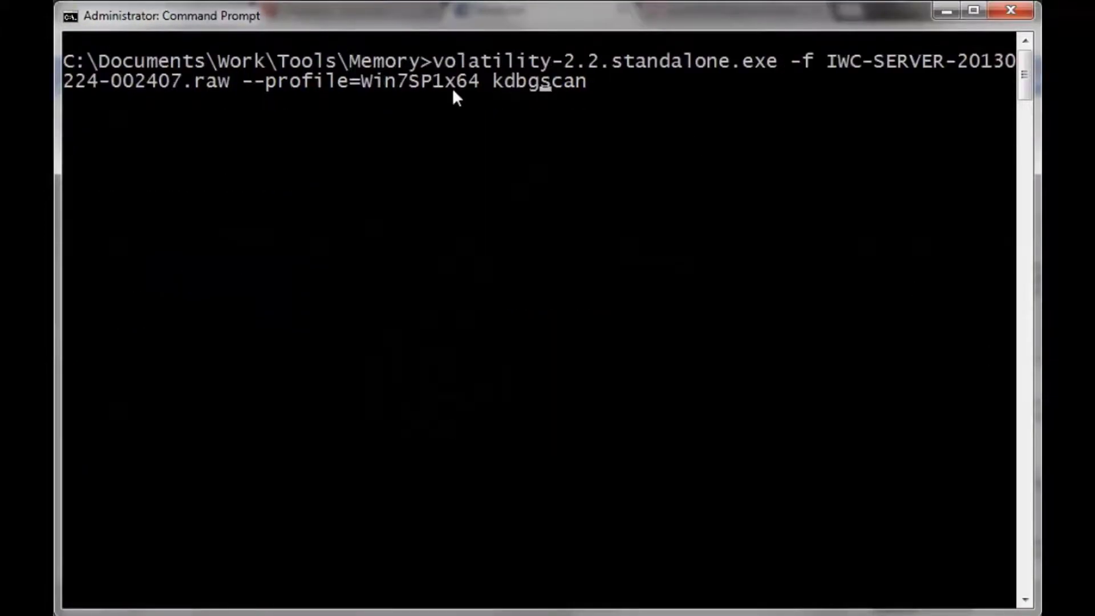
{"action": "mouse_move", "coordinate": [420, 89]}
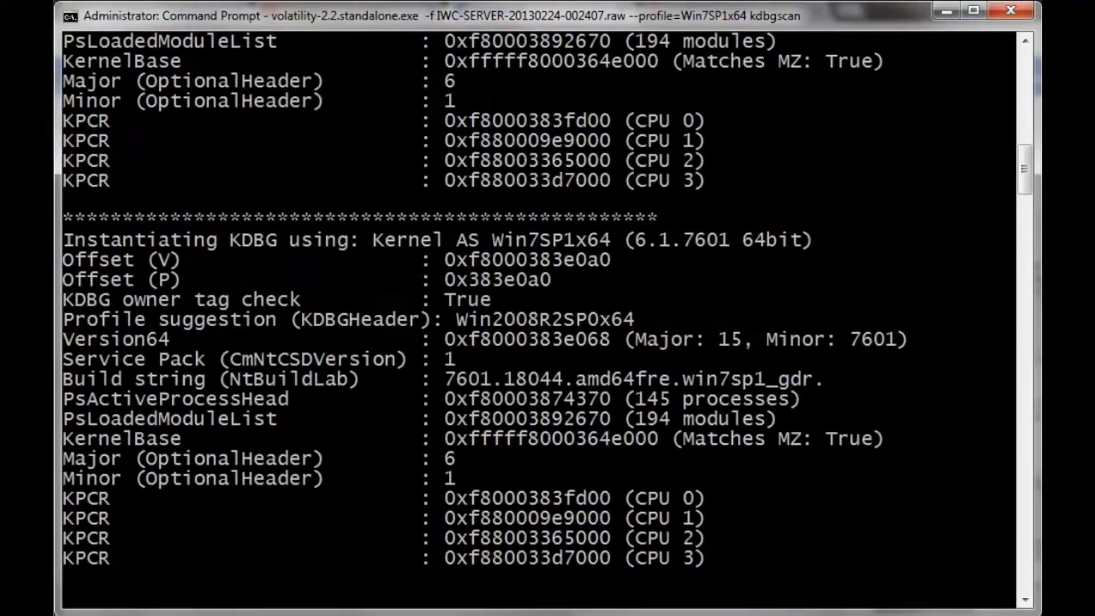
Interrupt the run and review the Win7SP1x64 kdbgscan output showing KDBG 0xf8000383e0a0.
{"action": "key", "text": "ctrl+c"}
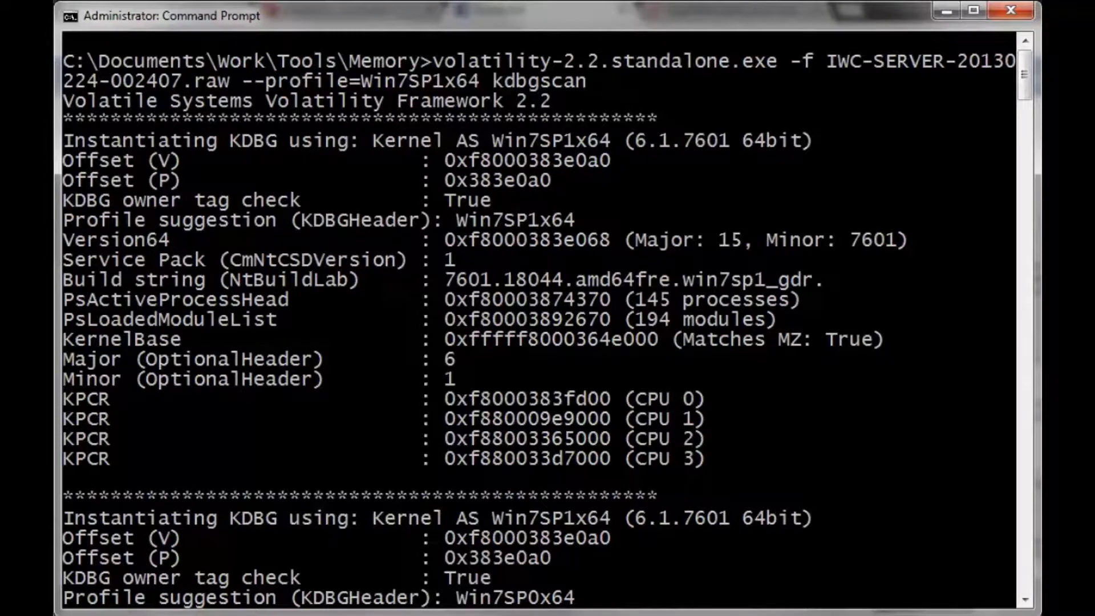
{"action": "scroll", "scroll_direction": "down", "scroll_amount": 3}
{"action": "type", "text": "volatility-2.2.standalone.exe -f IWC-SERVER-20130224-002407.raw --profile=Win7SP1x64 --kdbg=0xf8000383e0a0 pslist"}
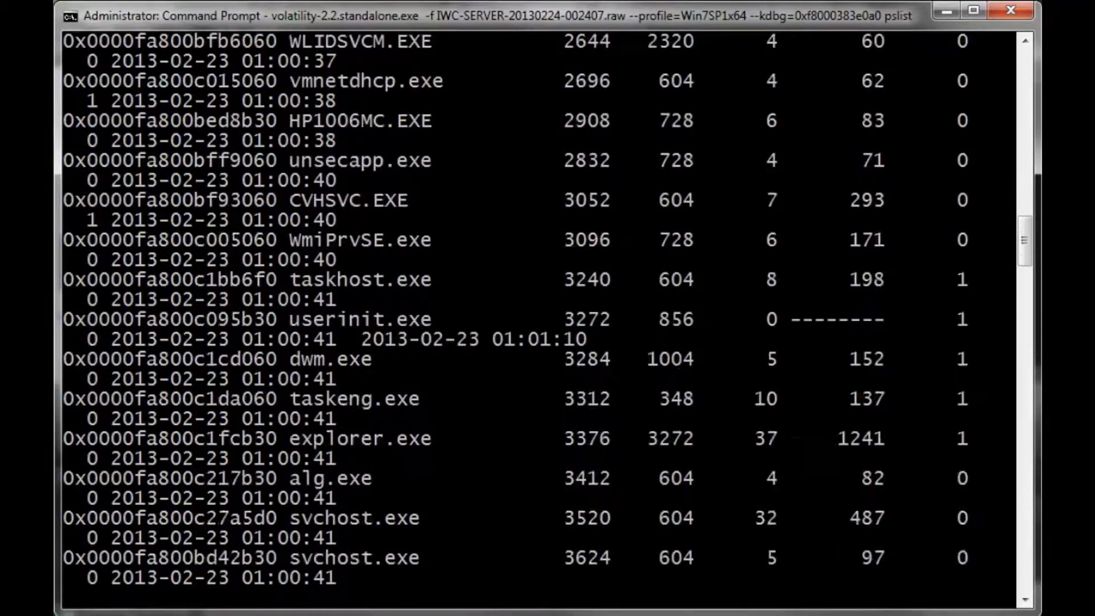
Review the pslist output using KDBG 0xf8000383e0a0 and redirect it into proc.txt.
{"action": "scroll", "scroll_direction": "down", "scroll_amount": 3}
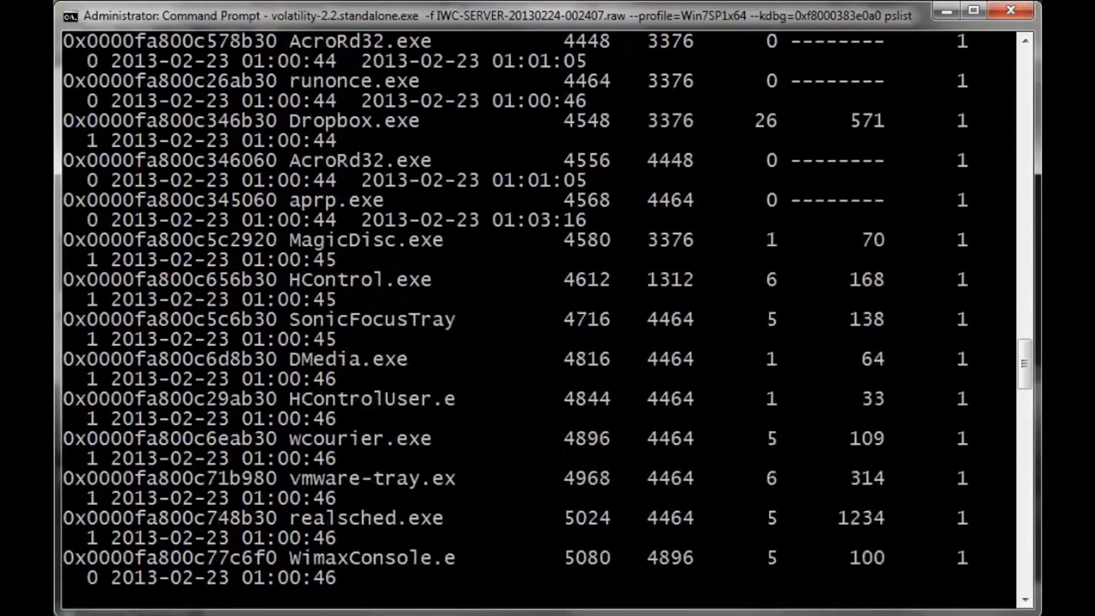
{"action": "scroll", "scroll_direction": "down", "scroll_amount": 3}
{"action": "type", "text": "volatility-2.2.standalone.exe -f IWC-SERVER-20130224-002407.raw --profile=Win7SP1x64 --kdbg=0xf8000383e0a0 pslist >"}
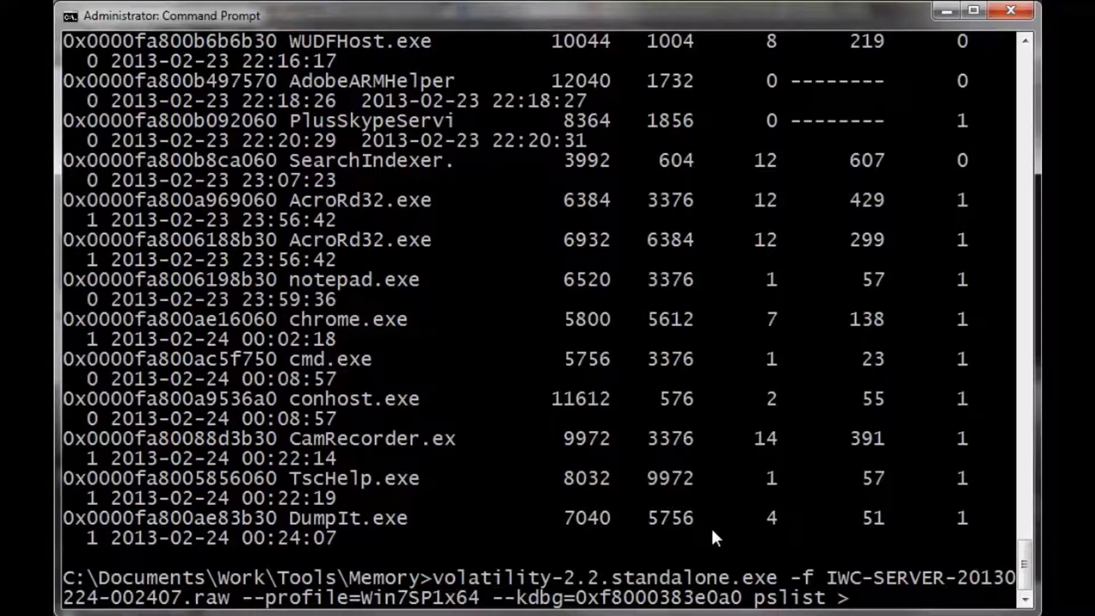
{"action": "type", "text": "proc.txt"}
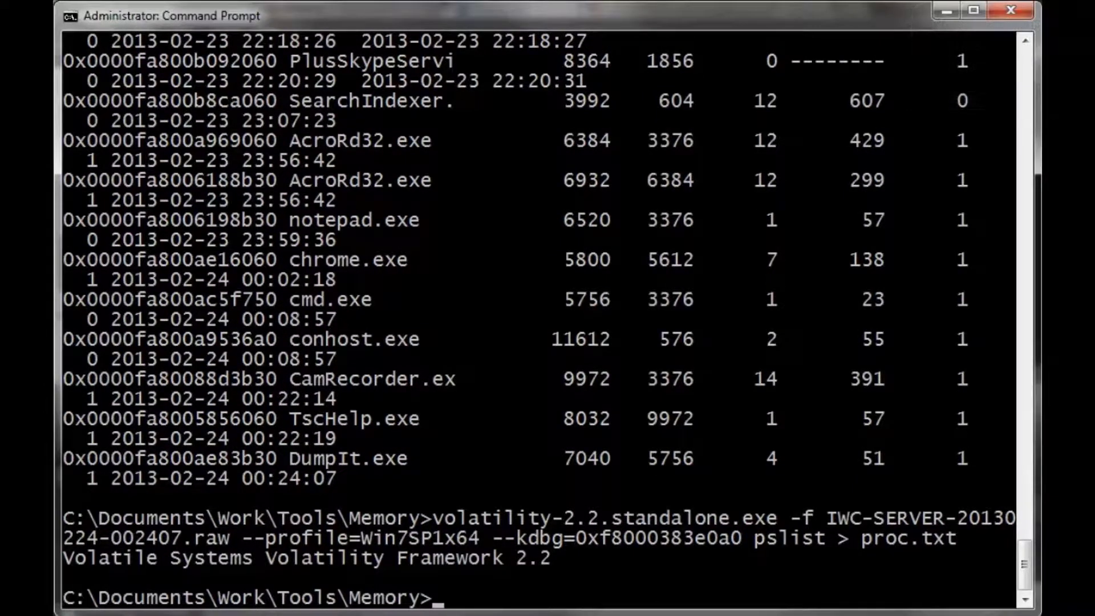
{"action": "type", "text": "notepad"}
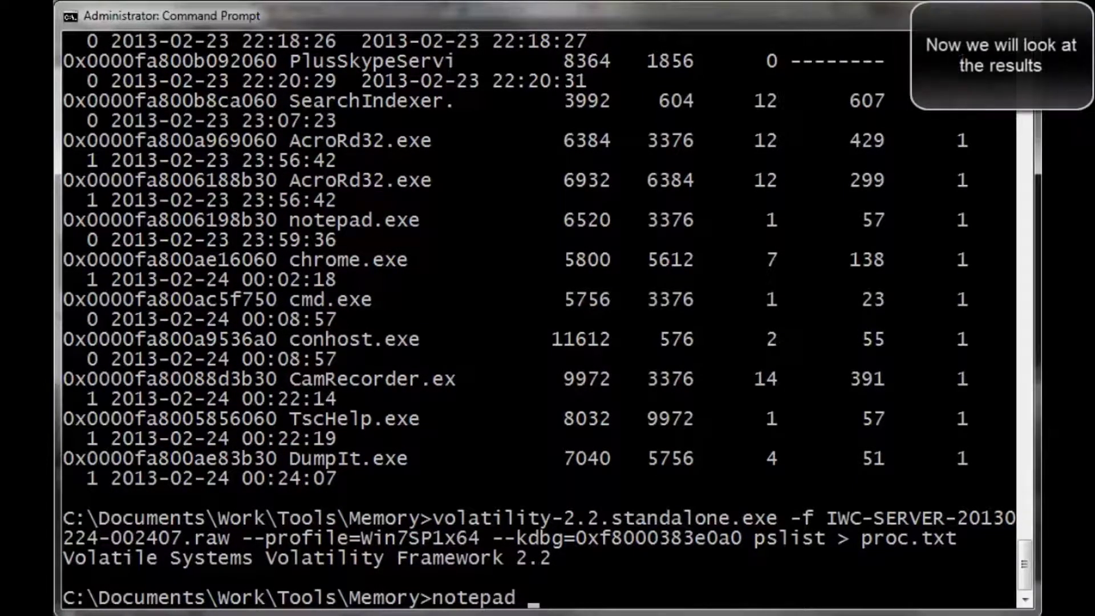
Open proc.txt in Notepad and scroll the process list down to DumpIt.exe.
{"action": "key", "text": "enter"}
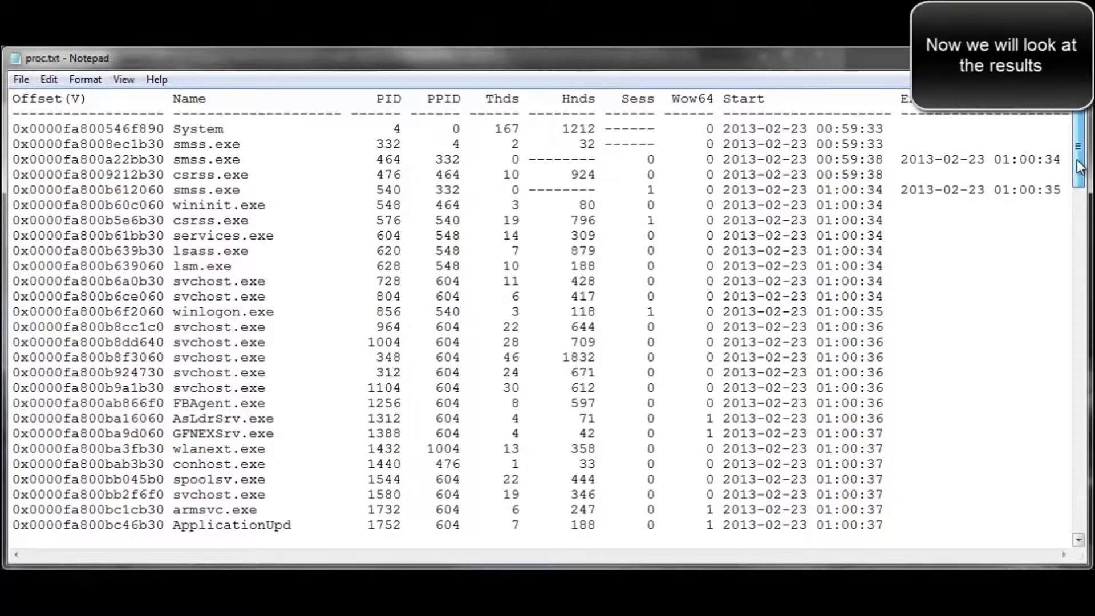
{"action": "scroll", "scroll_direction": "down", "scroll_amount": 3}
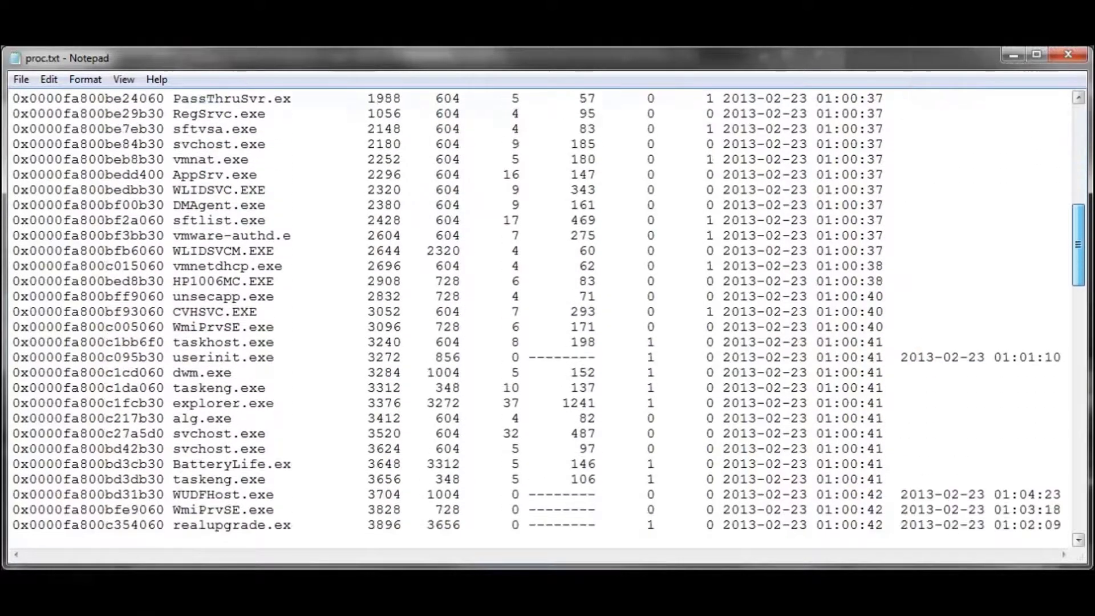
{"action": "scroll", "scroll_direction": "down", "scroll_amount": 3}
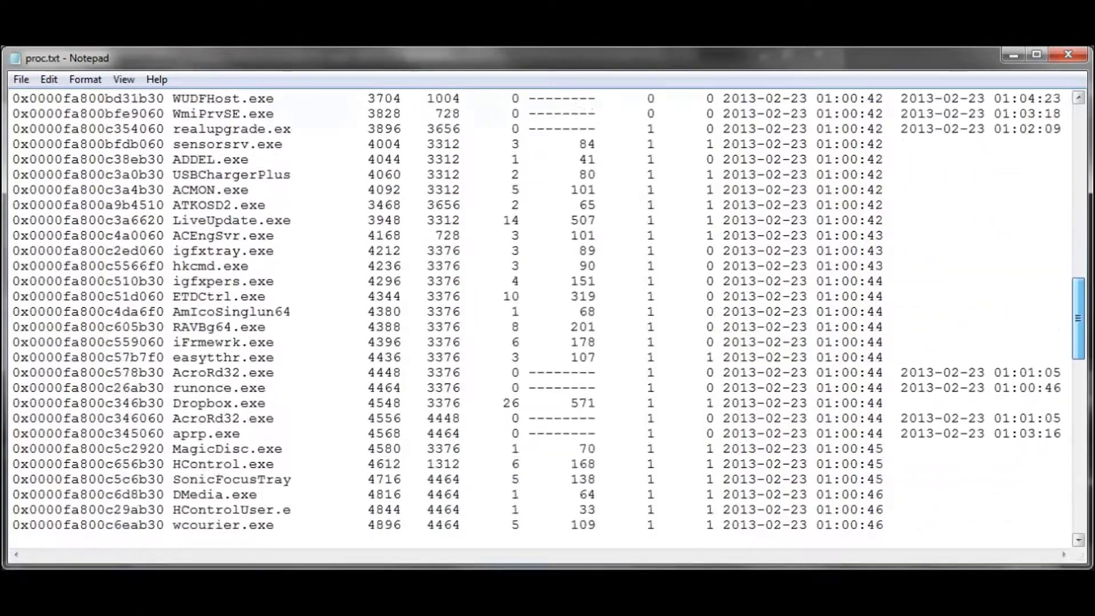
{"action": "scroll", "scroll_direction": "down", "scroll_amount": 3}
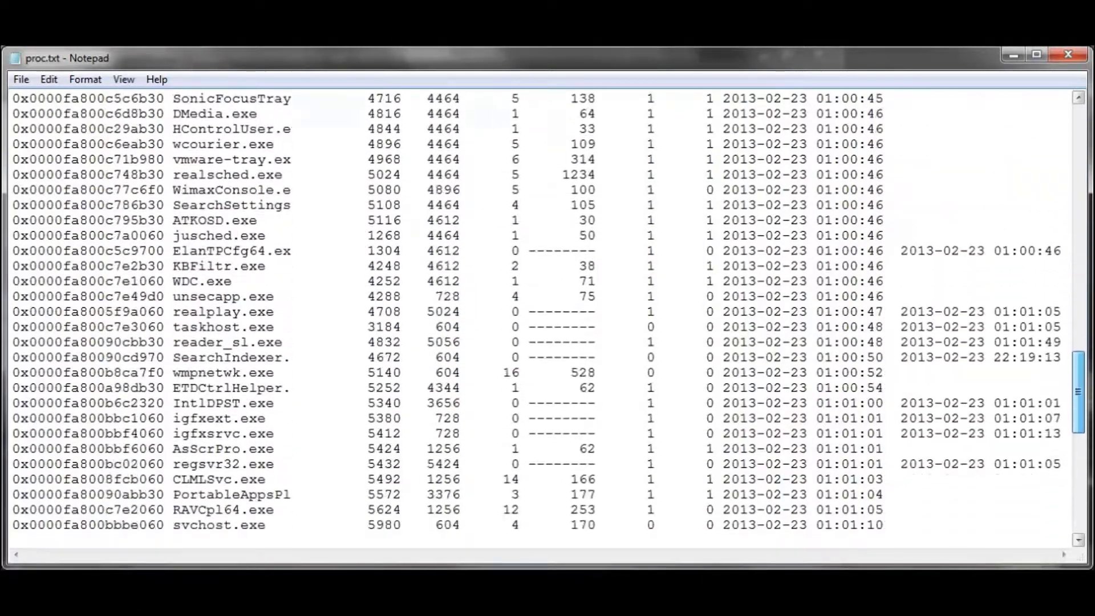
{"action": "scroll", "scroll_direction": "down", "scroll_amount": 3}
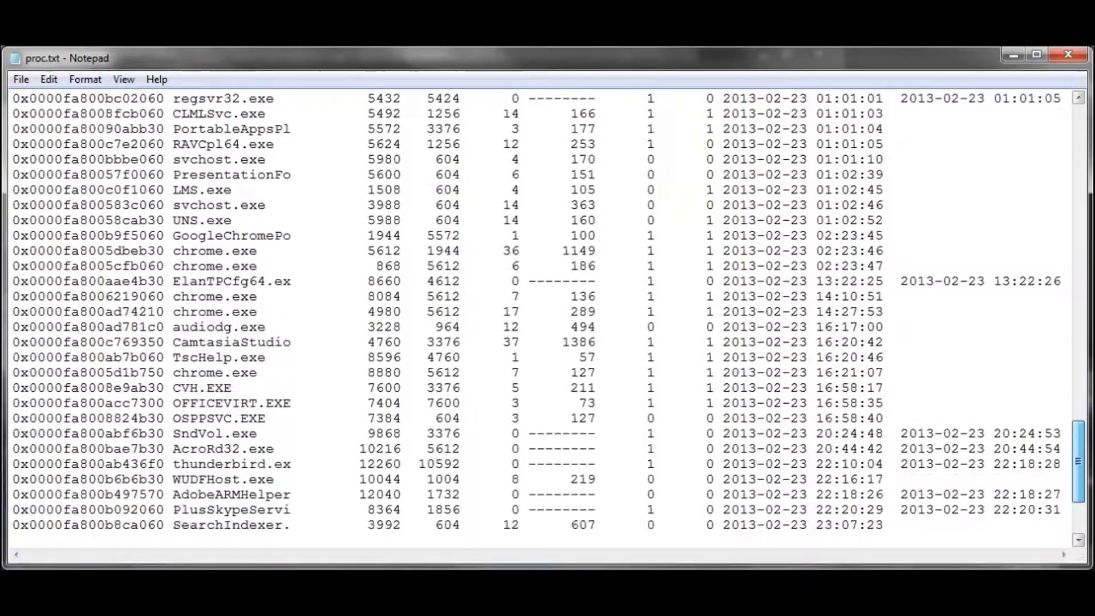
{"action": "scroll", "scroll_direction": "down", "scroll_amount": 3}
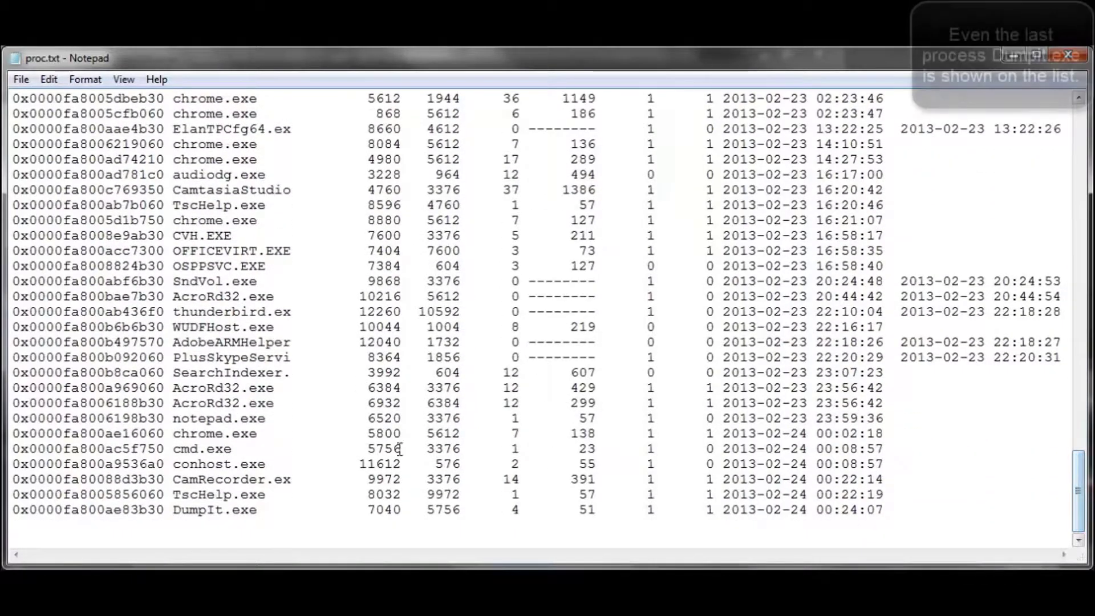
{"action": "double_click", "coordinate": [217, 509]}
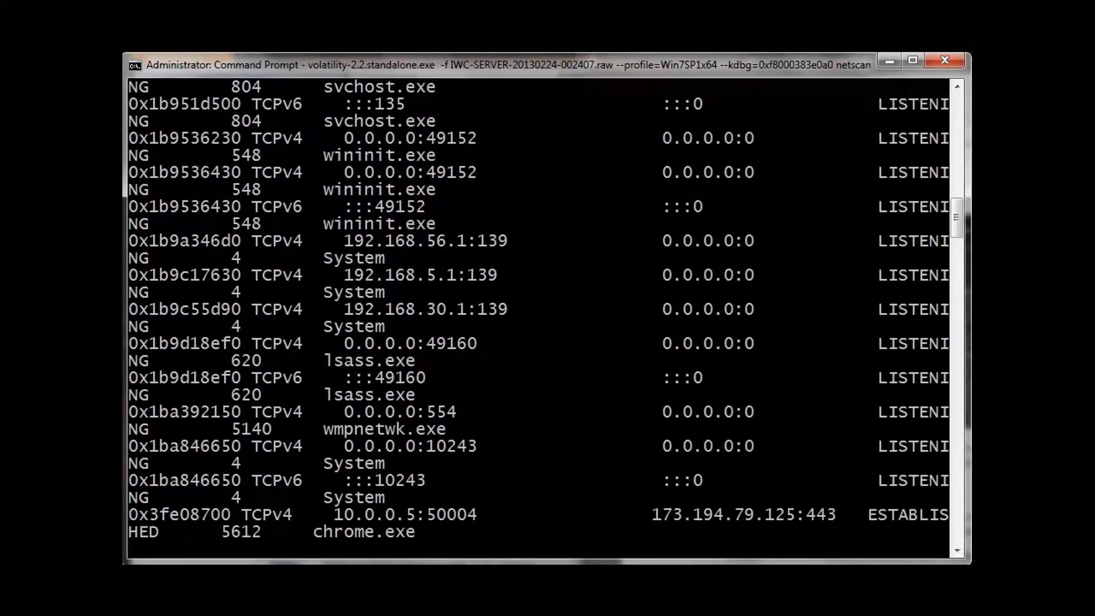
Run volatility netscan with the Win7SP1x64 profile, redirecting output to netscan.txt.
{"action": "scroll", "scroll_direction": "down", "scroll_amount": 3}
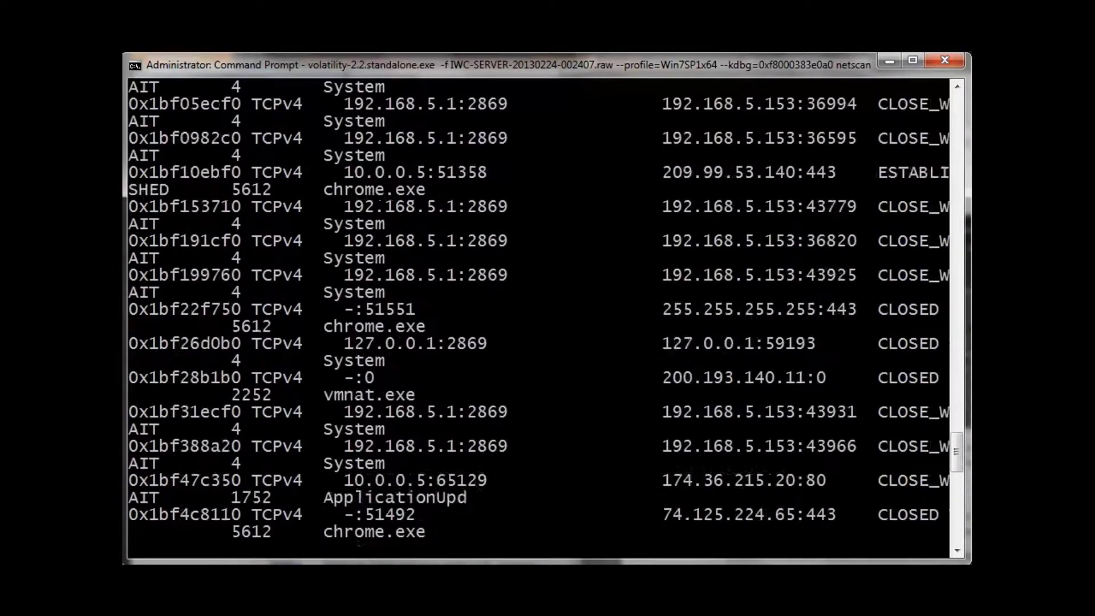
{"action": "scroll", "scroll_direction": "down", "scroll_amount": 3}
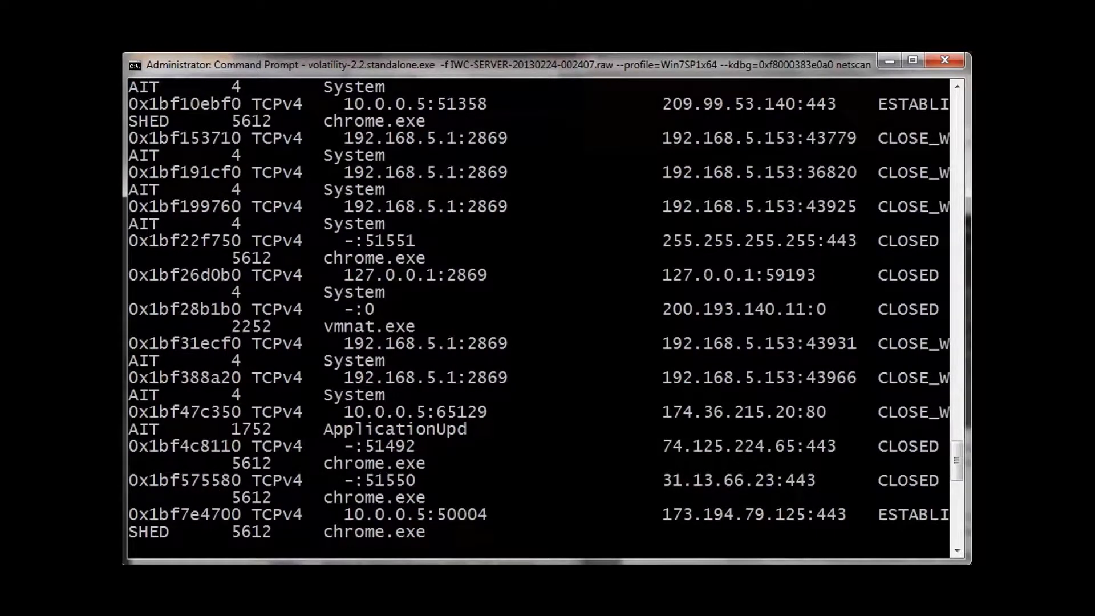
{"action": "scroll", "scroll_direction": "down", "scroll_amount": 3}
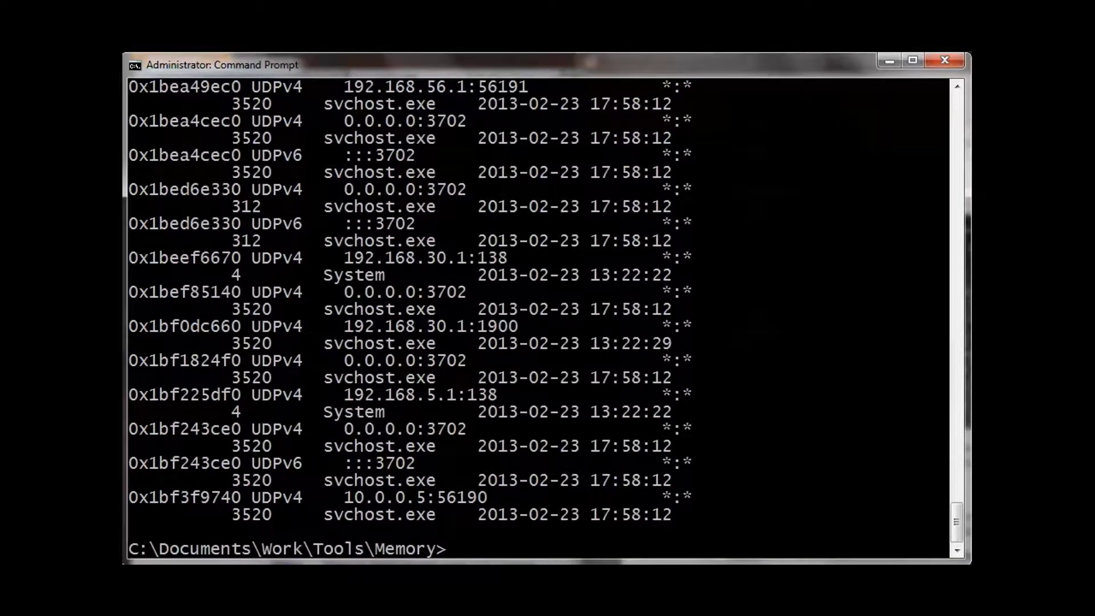
{"action": "mouse_move", "coordinate": [799, 542]}
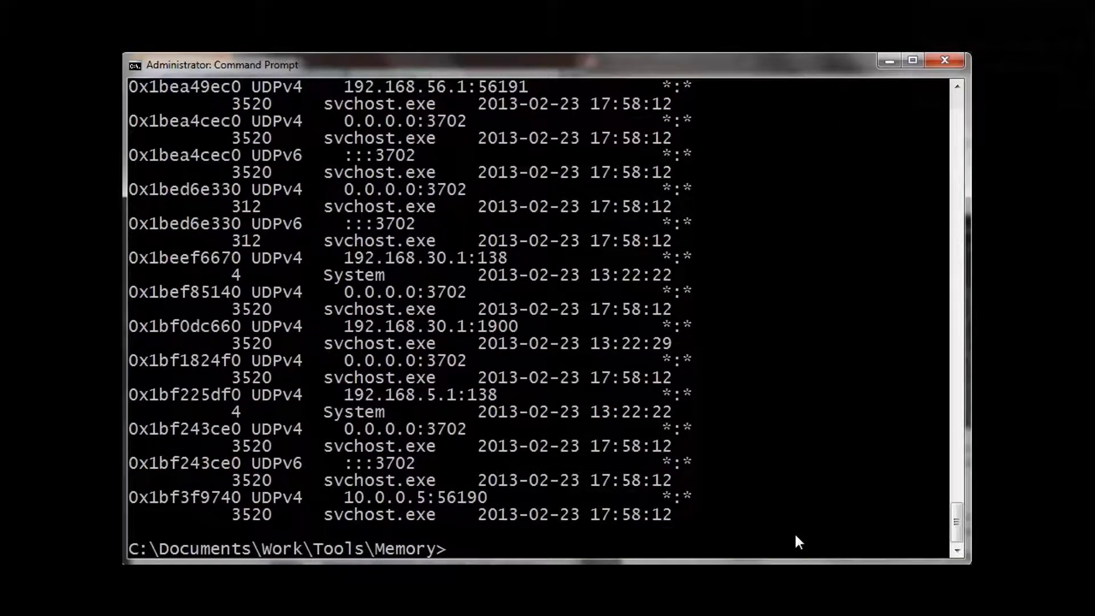
{"action": "type", "text": "volatility-2.2.standalone.exe -f IWC-SERVER-20130224-002407.raw --profile=Win7SP1x64 --kdbg=0xf8000383e0a0 netscan"}
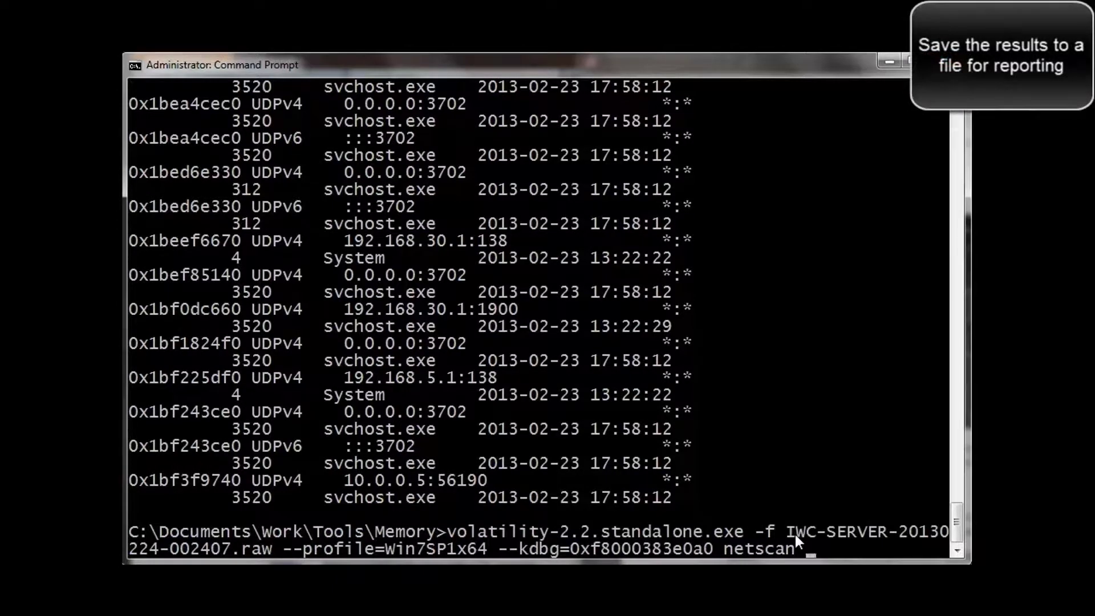
{"action": "type", "text": "> netscan.txt"}
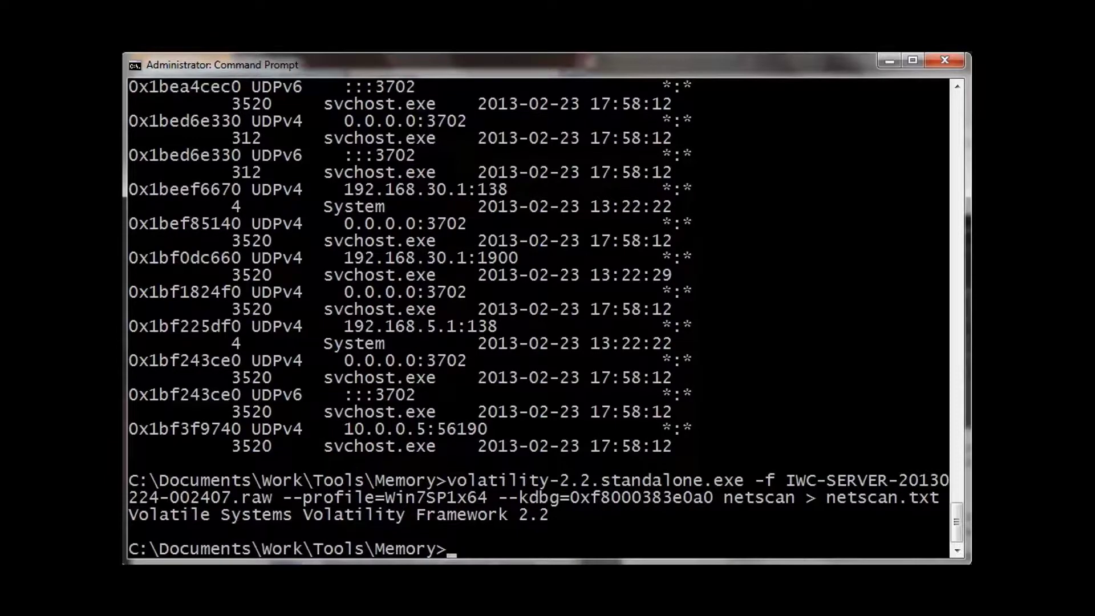
{"action": "type", "text": "no"}
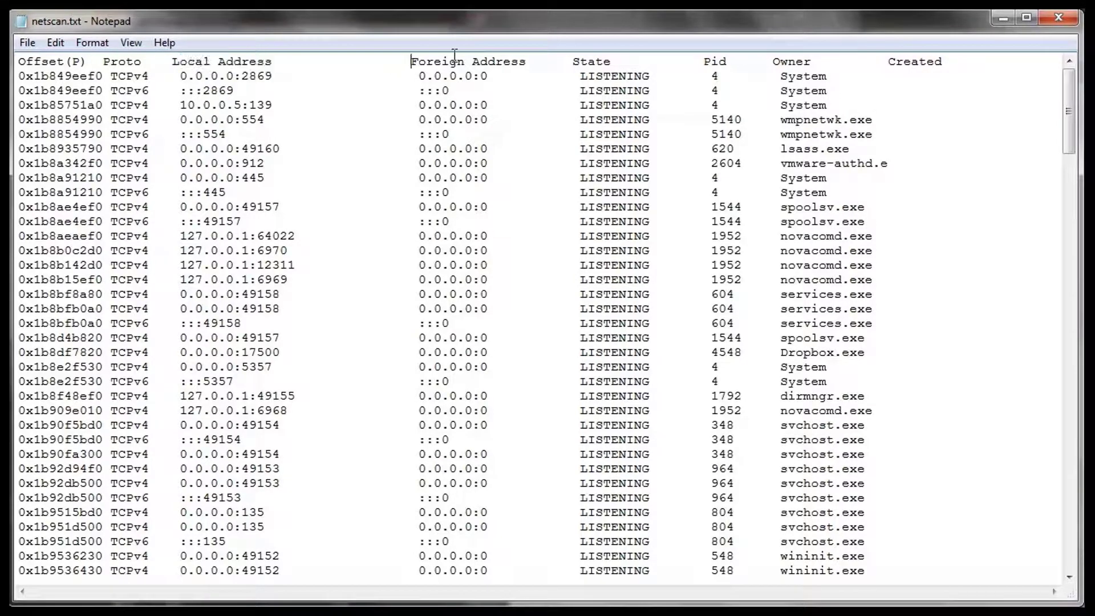
Highlight the Foreign Address and Owner headings and Dropbox's 108.160.161.161:80 address.
{"action": "double_click", "coordinate": [468, 62]}
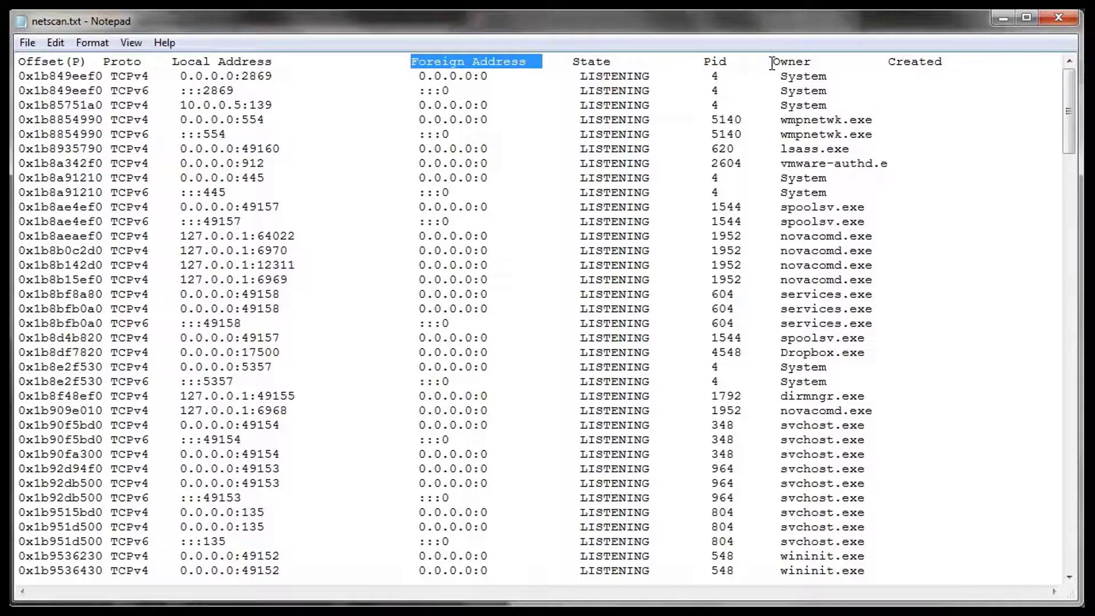
{"action": "double_click", "coordinate": [790, 62]}
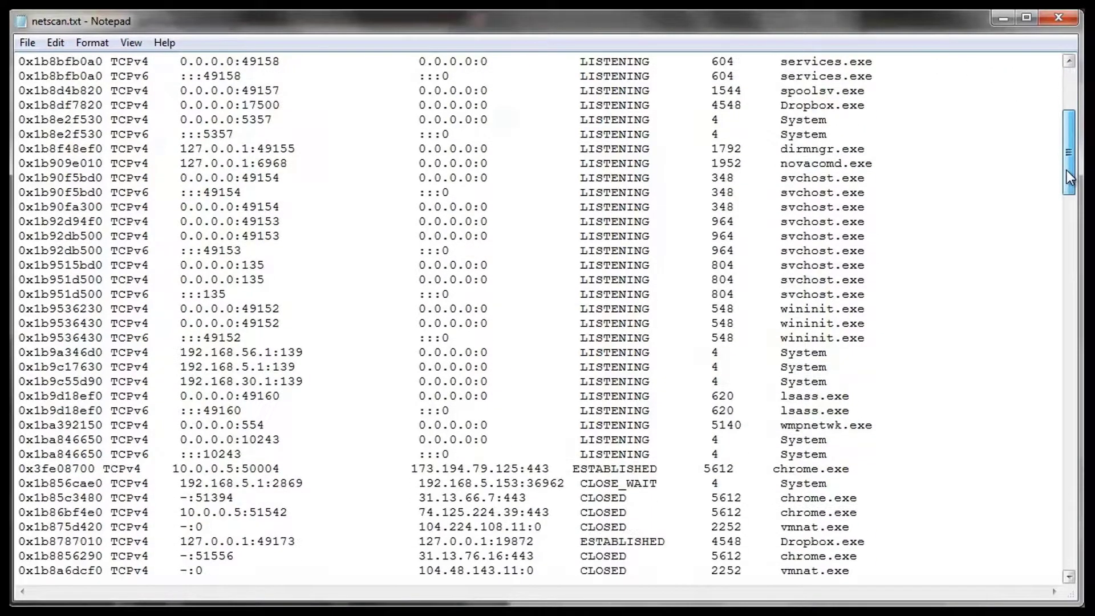
{"action": "scroll", "scroll_direction": "down", "scroll_amount": 3}
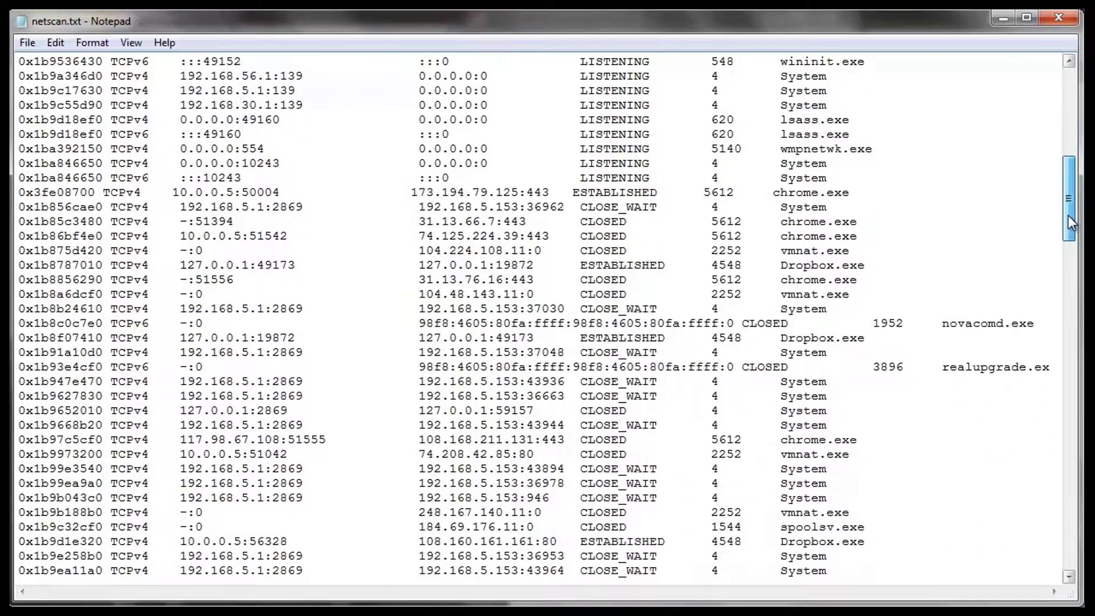
{"action": "scroll", "scroll_direction": "down", "scroll_amount": 3}
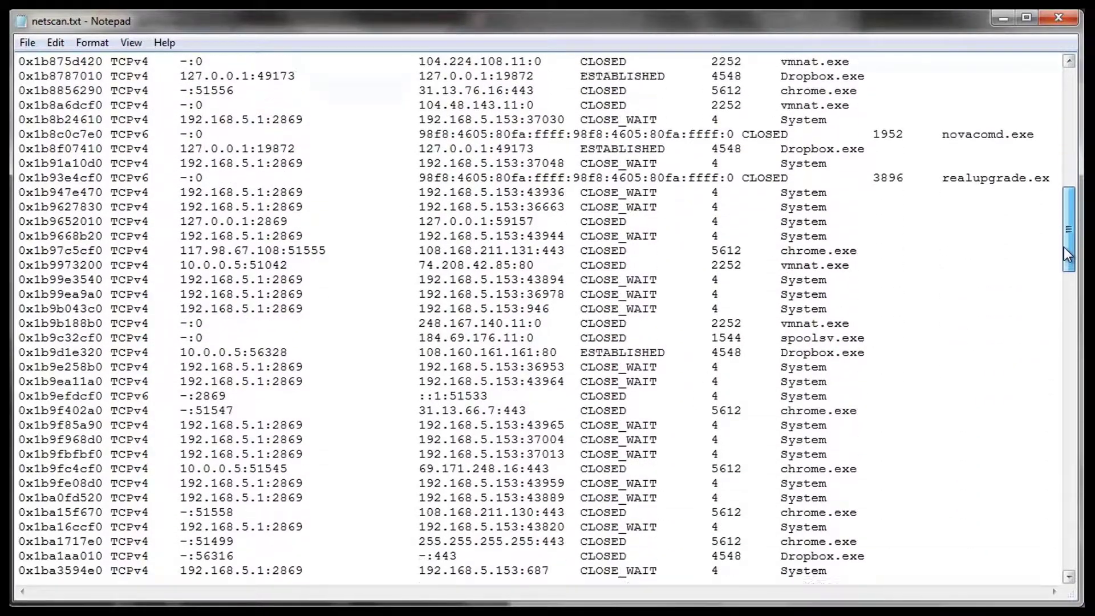
{"action": "scroll", "scroll_direction": "down", "scroll_amount": 3}
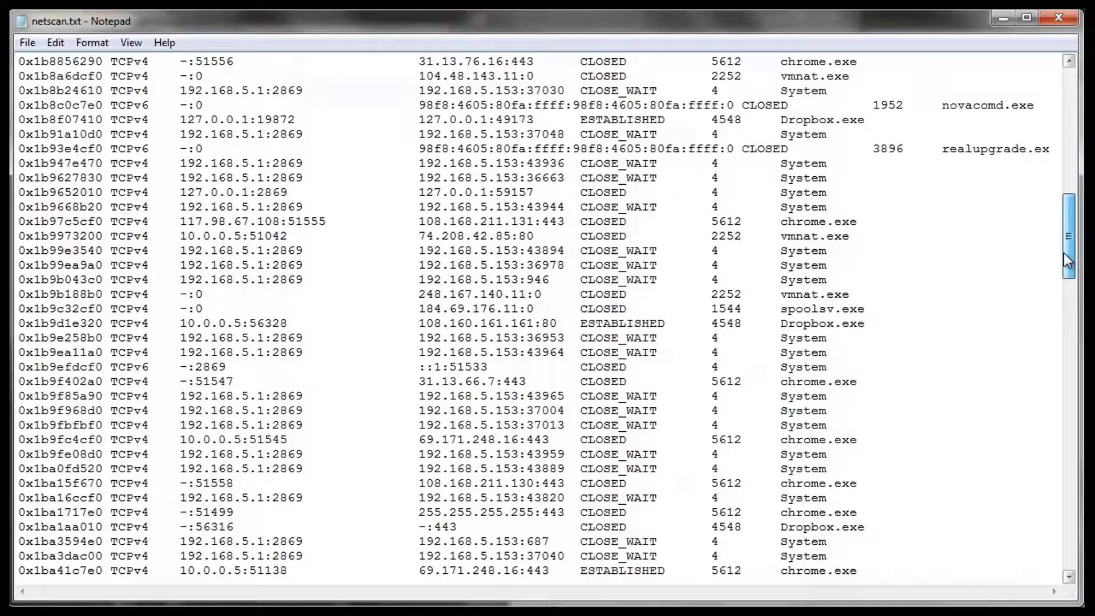
{"action": "scroll", "scroll_direction": "down", "scroll_amount": 3}
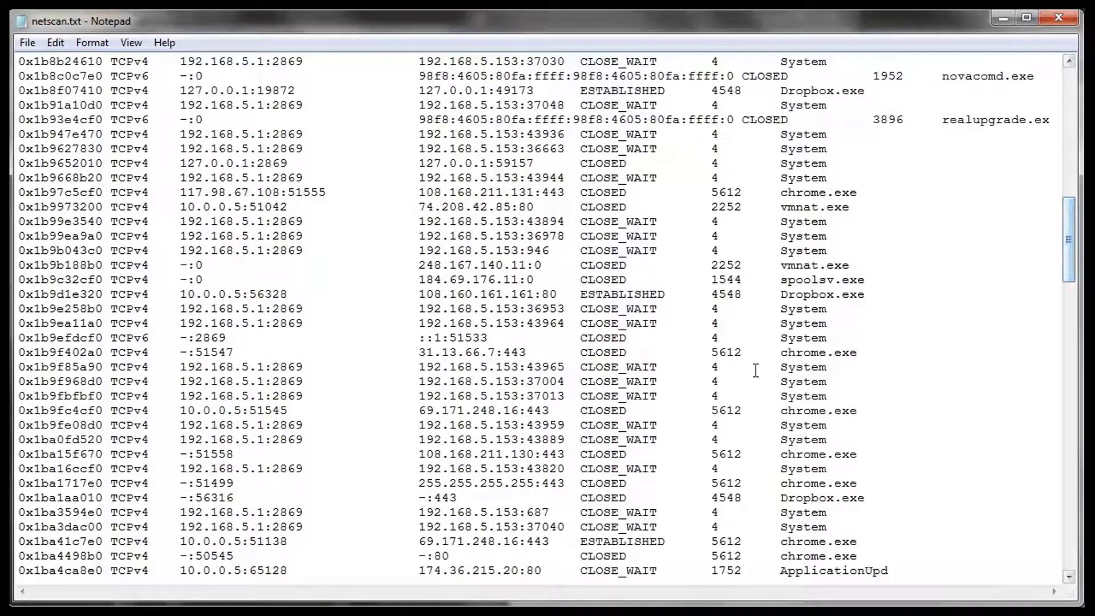
{"action": "double_click", "coordinate": [822, 295]}
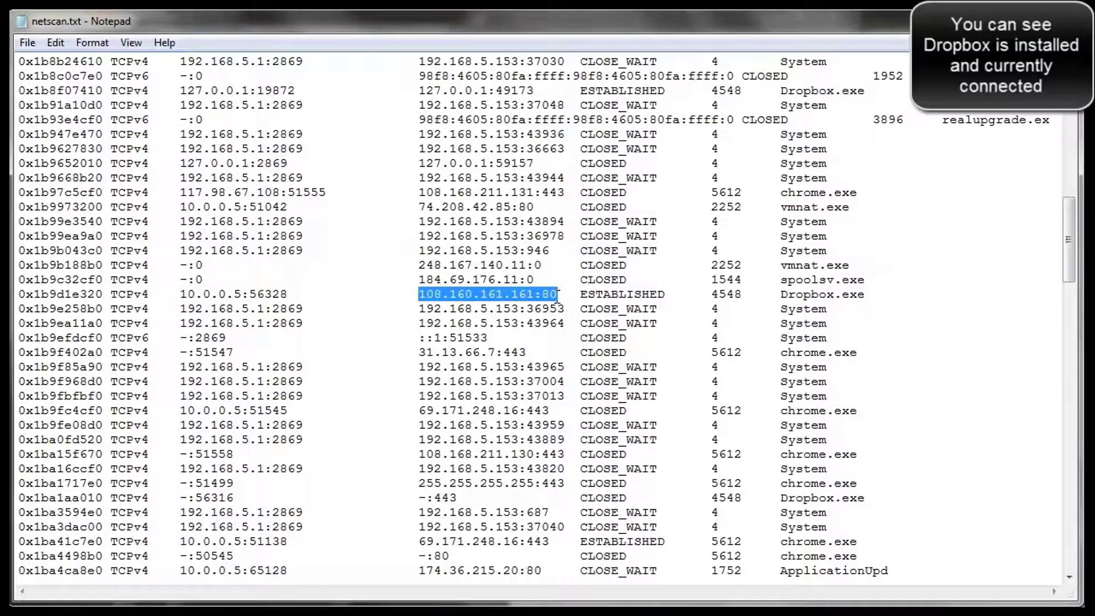
Scroll netscan.txt down through the remaining entries to the final UDP listings.
{"action": "scroll", "scroll_direction": "down", "scroll_amount": 3}
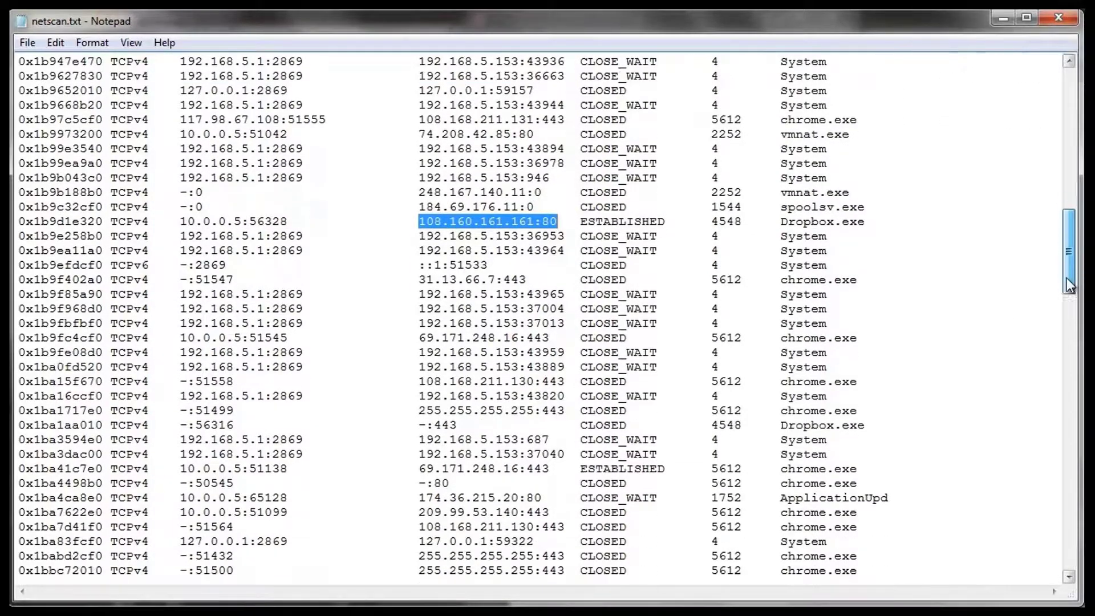
{"action": "scroll", "scroll_direction": "down", "scroll_amount": 3}
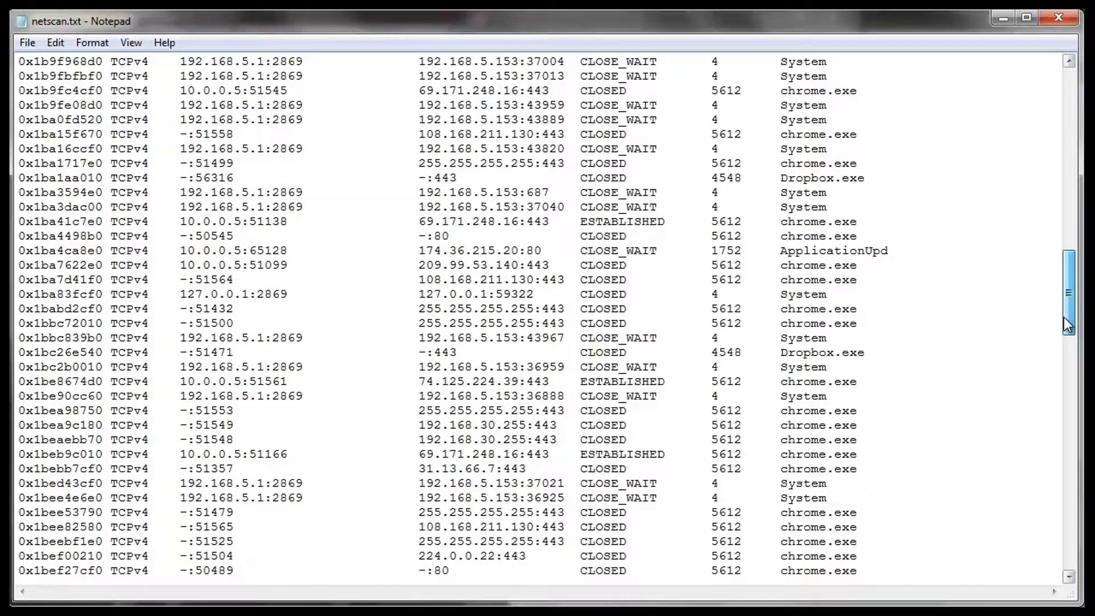
{"action": "scroll", "scroll_direction": "down", "scroll_amount": 3}
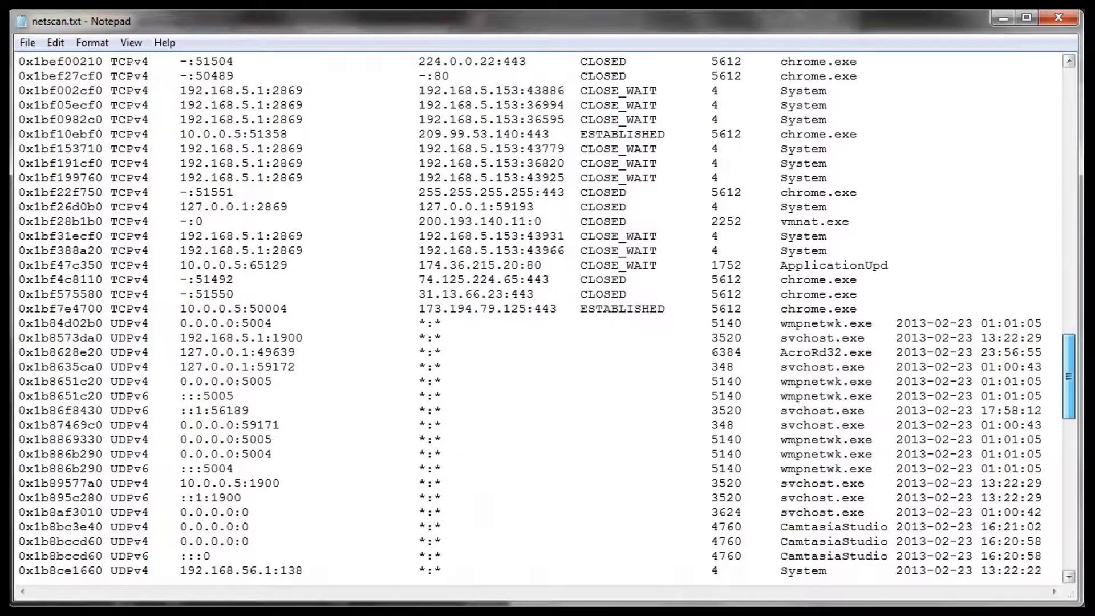
{"action": "scroll", "scroll_direction": "down", "scroll_amount": 3}
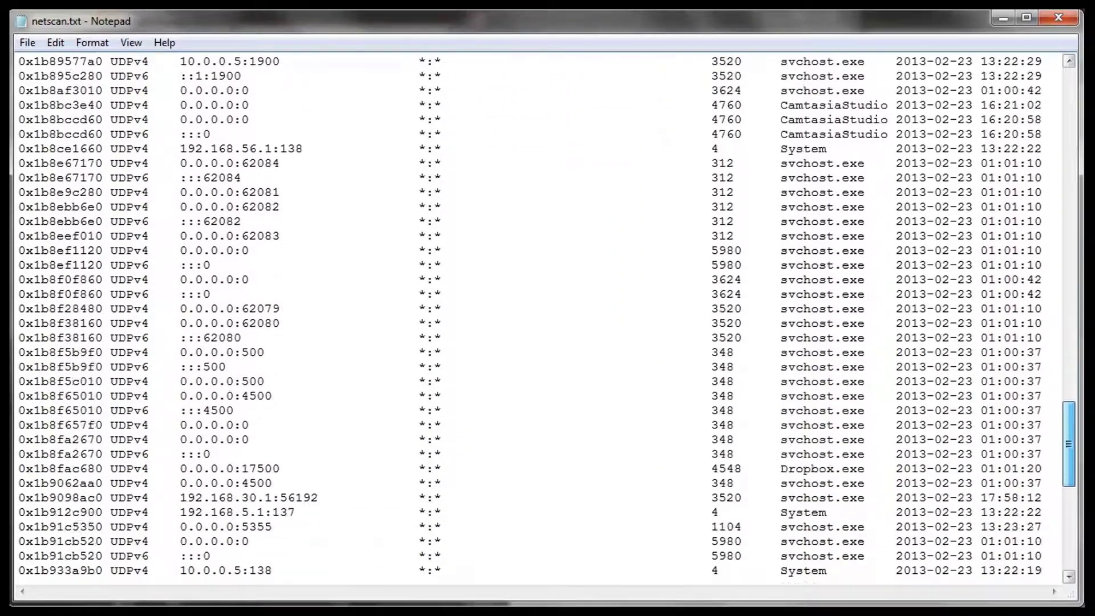
{"action": "scroll", "scroll_direction": "down", "scroll_amount": 3}
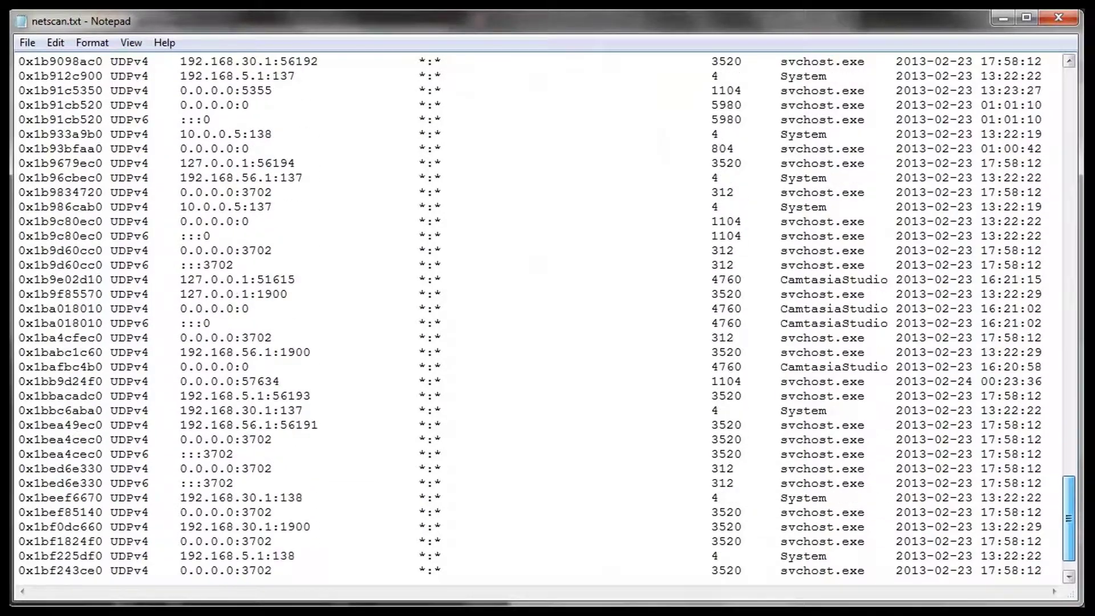
{"action": "scroll", "scroll_direction": "down", "scroll_amount": 3}
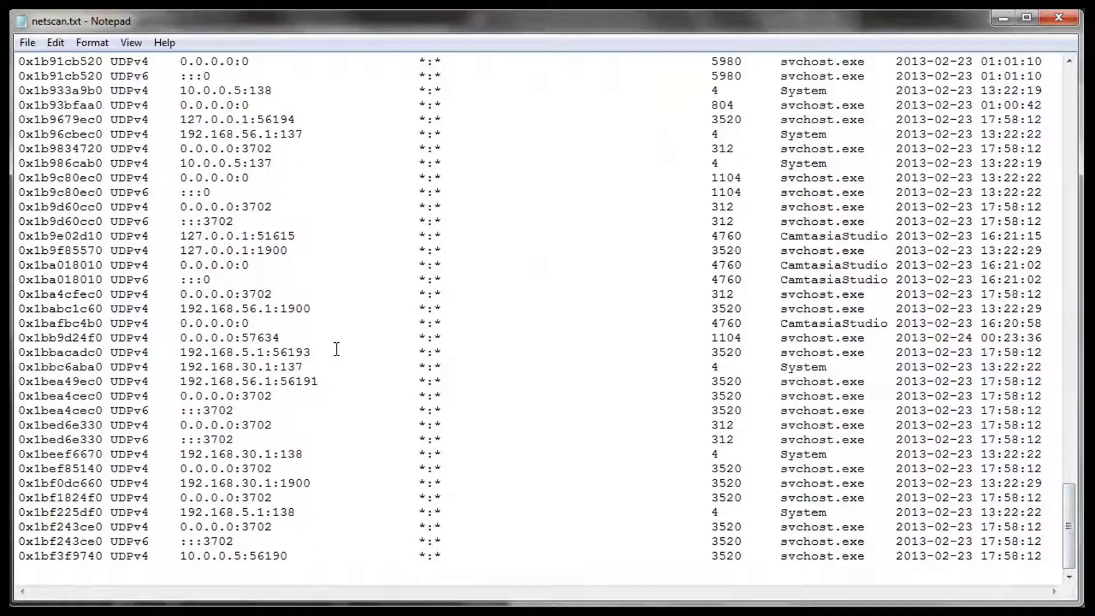
{"action": "mouse_move", "coordinate": [408, 141]}
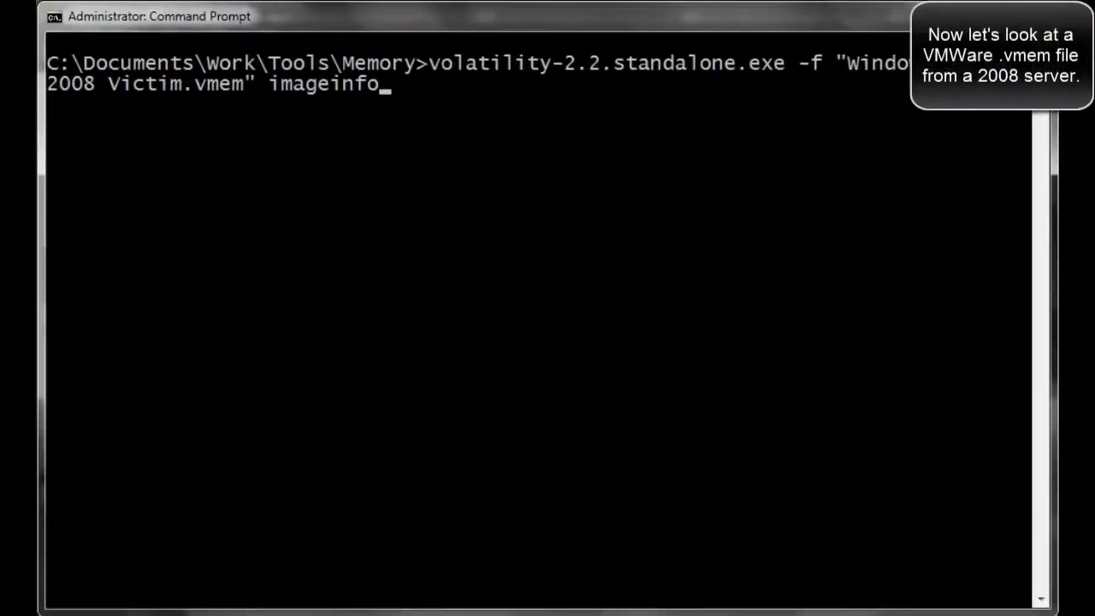
{"action": "mouse_move", "coordinate": [719, 507]}
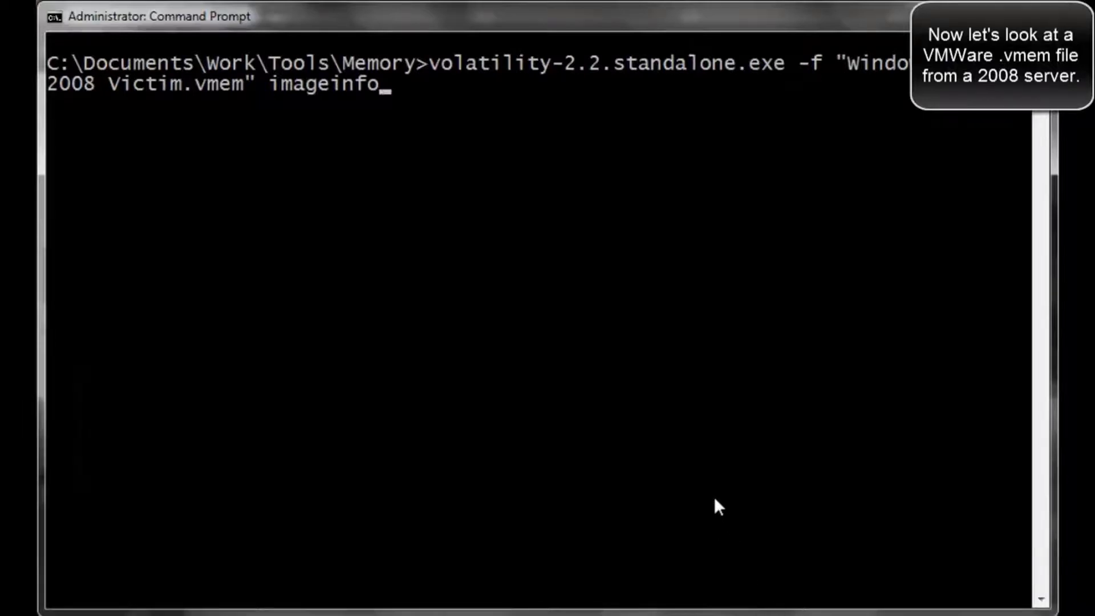
Run imageinfo on Windows Server 2008 Victim.vmem and start marking the suggested profile.
{"action": "key", "text": "enter"}
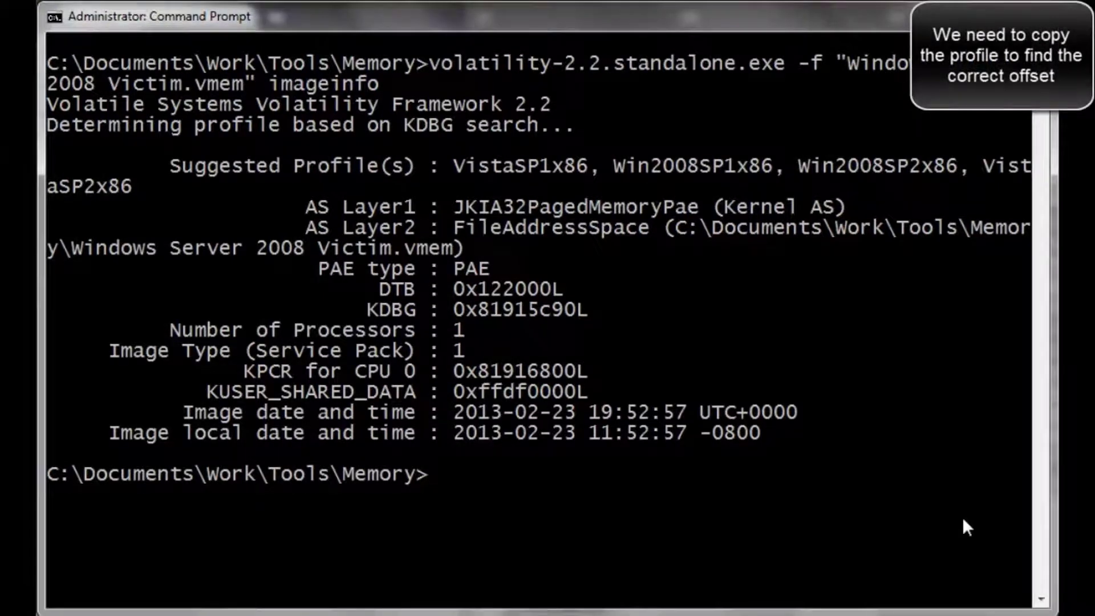
{"action": "right_click", "coordinate": [611, 175]}
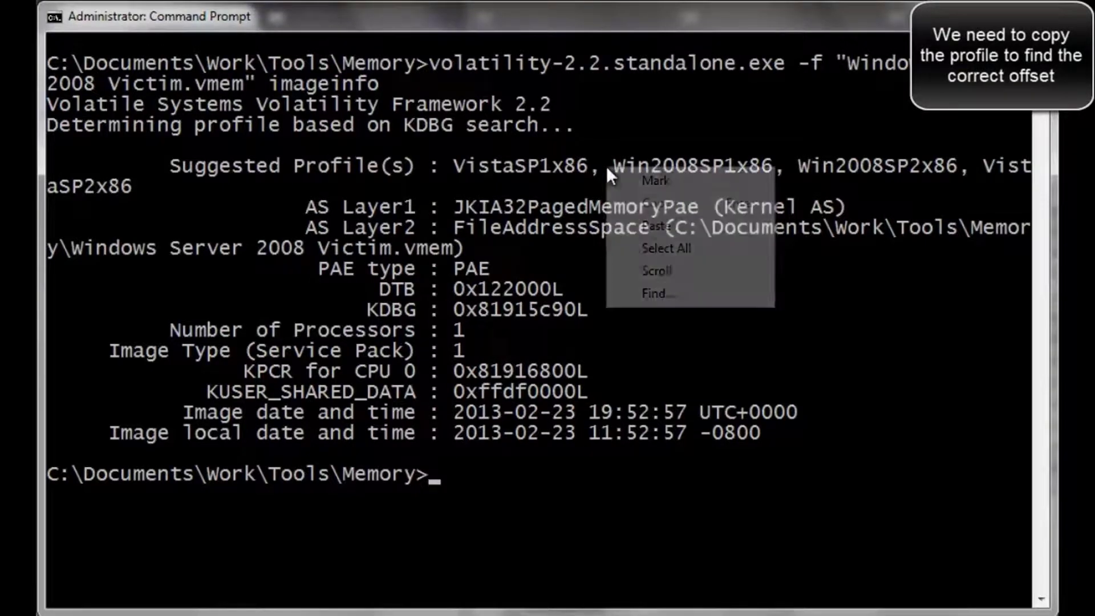
{"action": "left_click", "coordinate": [654, 181]}
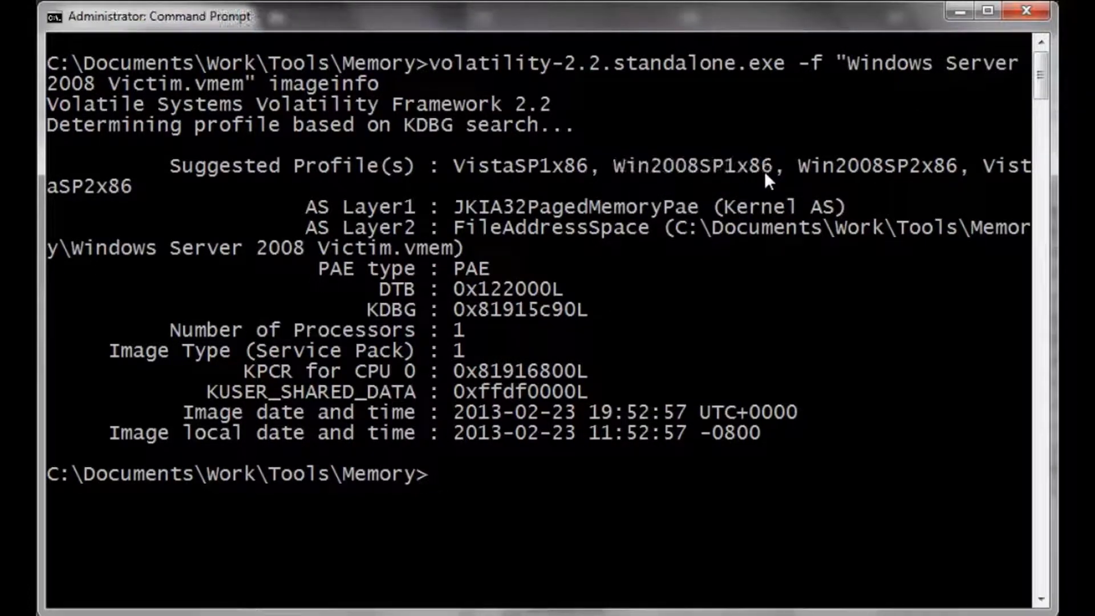
Edit the imageinfo command into a kdbgscan using --profile=Win2008SP1x86 on Victim.vmem.
{"action": "type", "text": "volatility-2.2.standalone.exe -f \"Windows Server 2008 Victim.vmem\" imageinfo"}
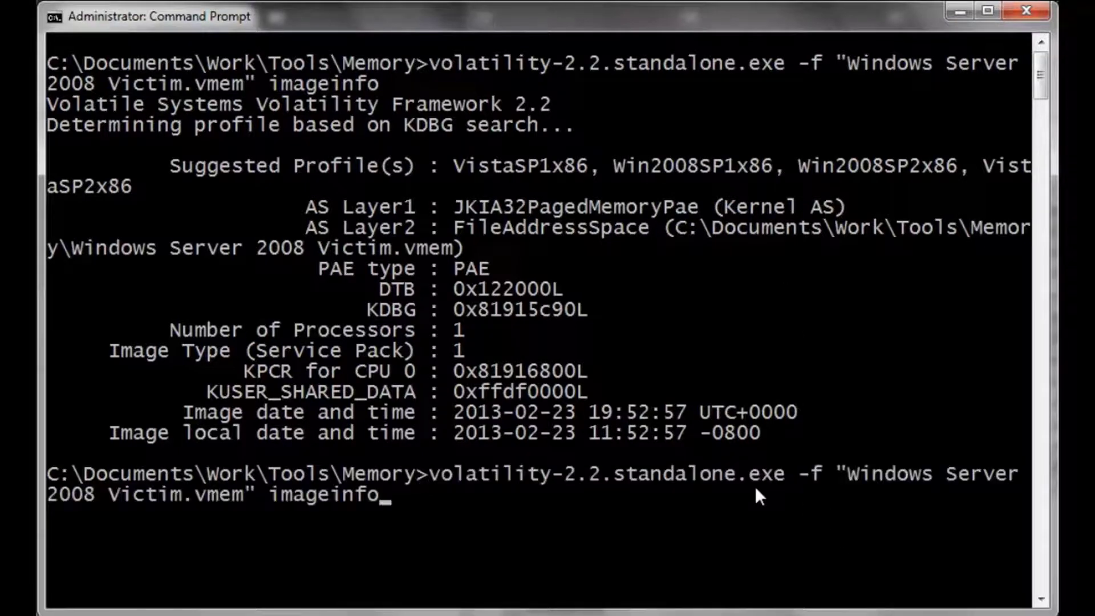
{"action": "key", "text": "Backspace"}
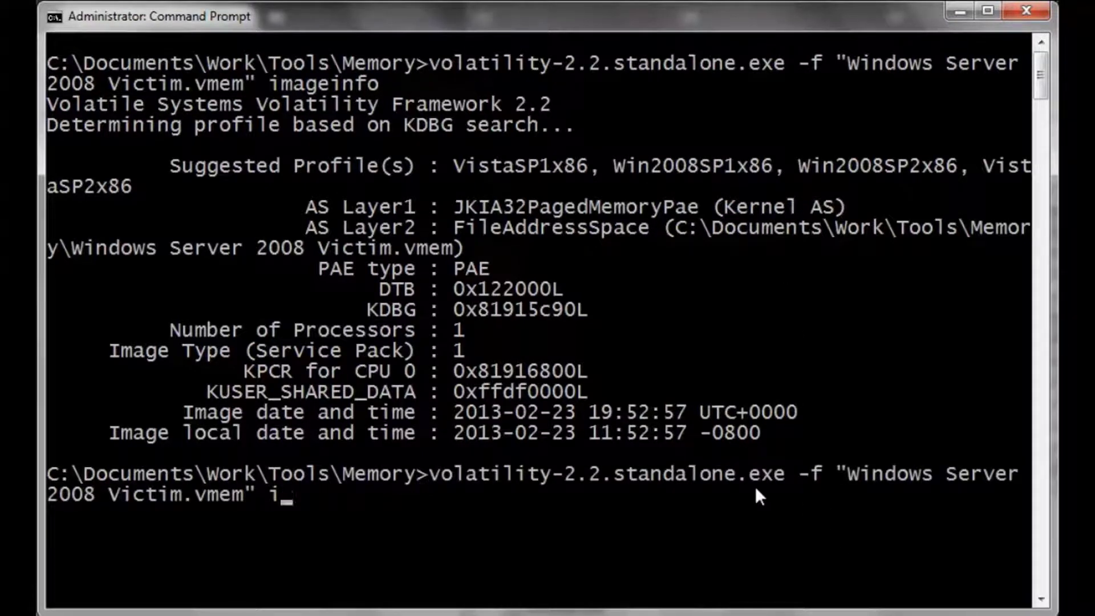
{"action": "type", "text": "--pr"}
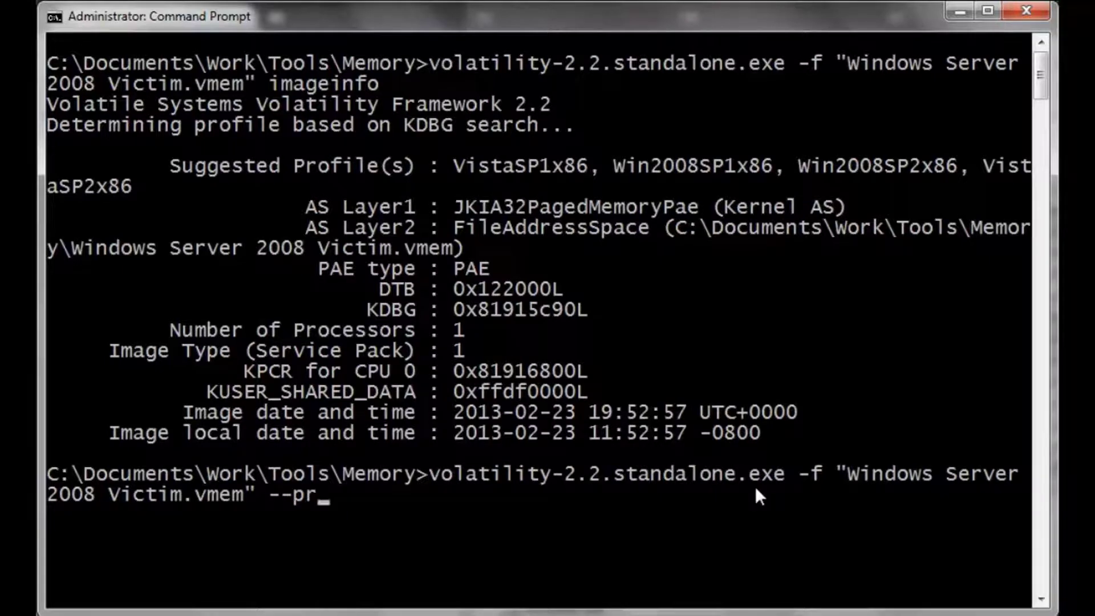
{"action": "type", "text": "ofile"}
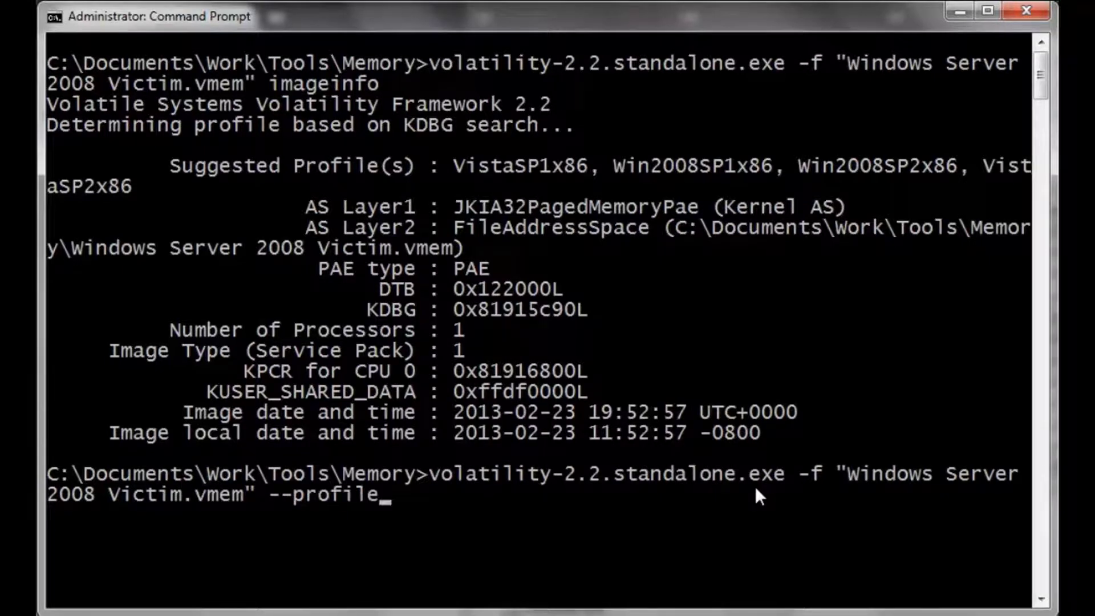
{"action": "type", "text": "="}
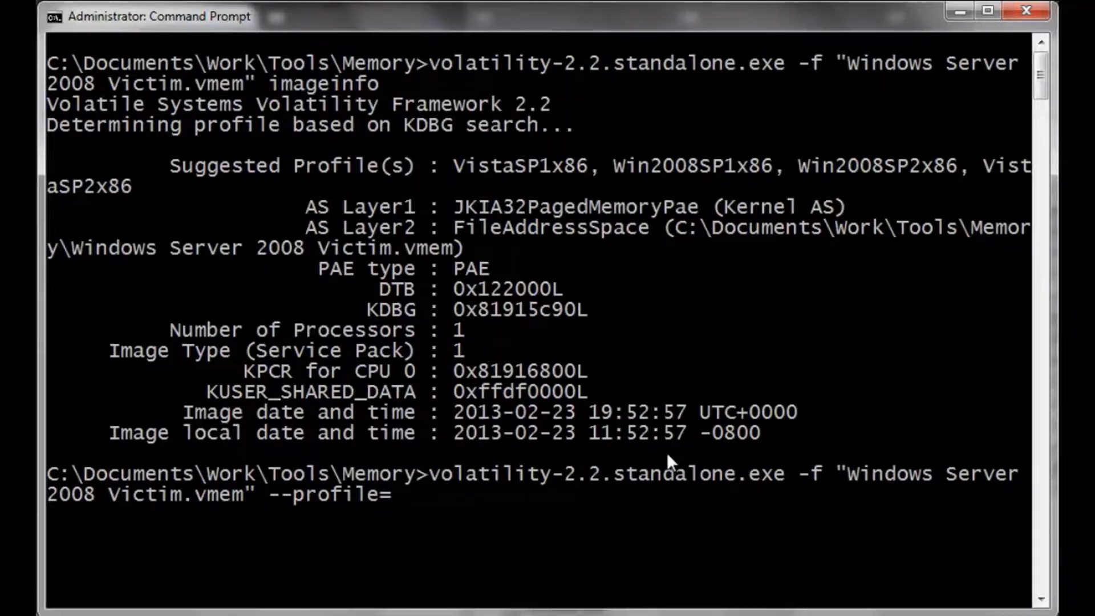
{"action": "type", "text": "Win2008SP1x86"}
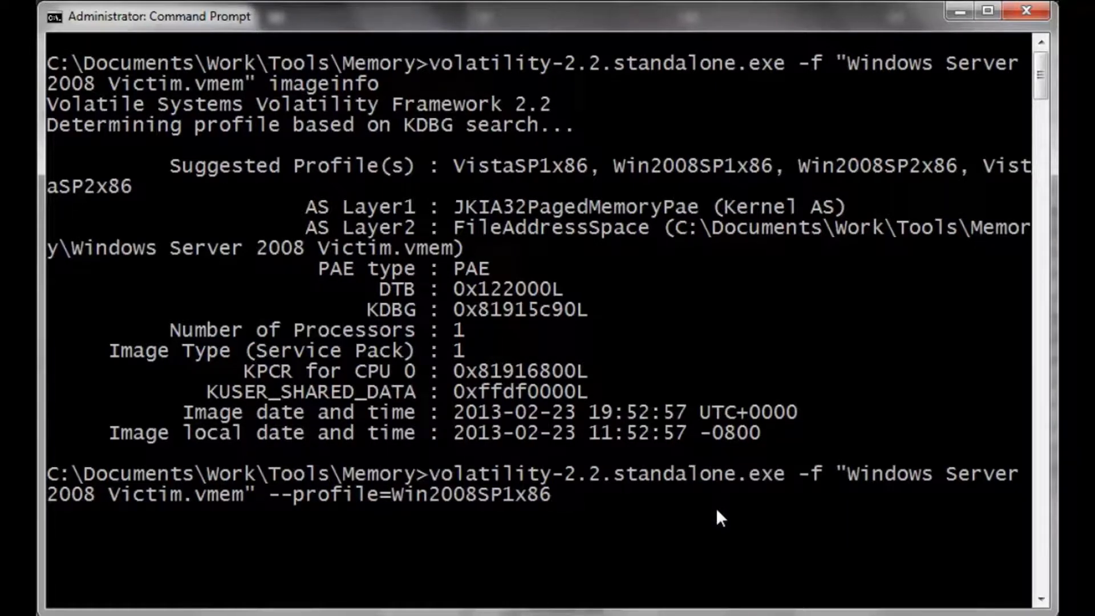
{"action": "type", "text": "kdb"}
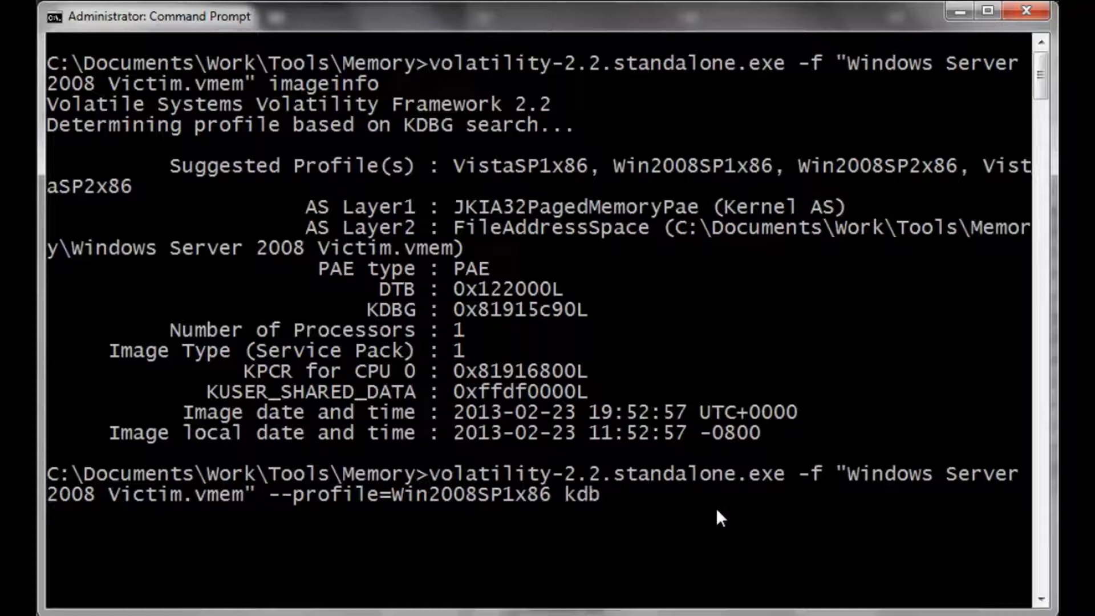
{"action": "type", "text": "gscan"}
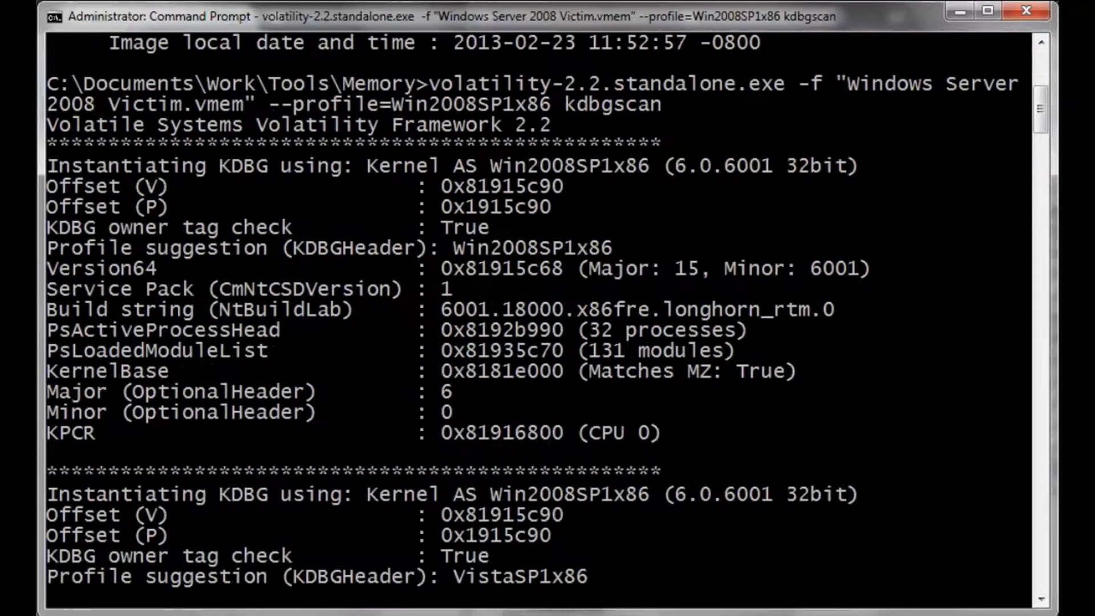
Scroll the kdbgscan results and mark the KDBG offset 0x81915c90 for copying.
{"action": "scroll", "scroll_direction": "down", "scroll_amount": 3}
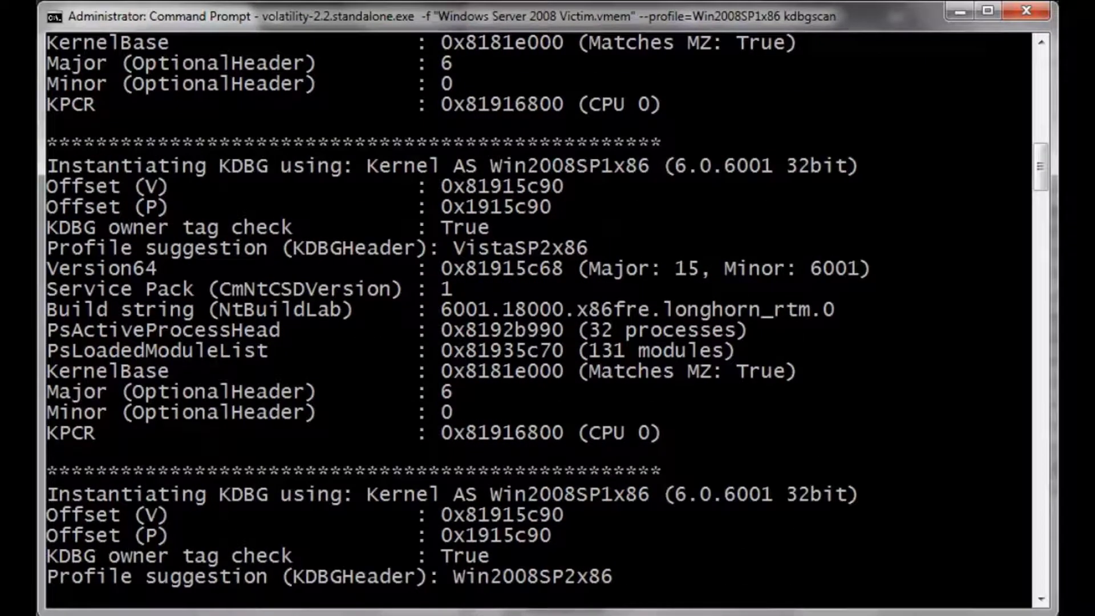
{"action": "scroll", "scroll_direction": "down", "scroll_amount": 3}
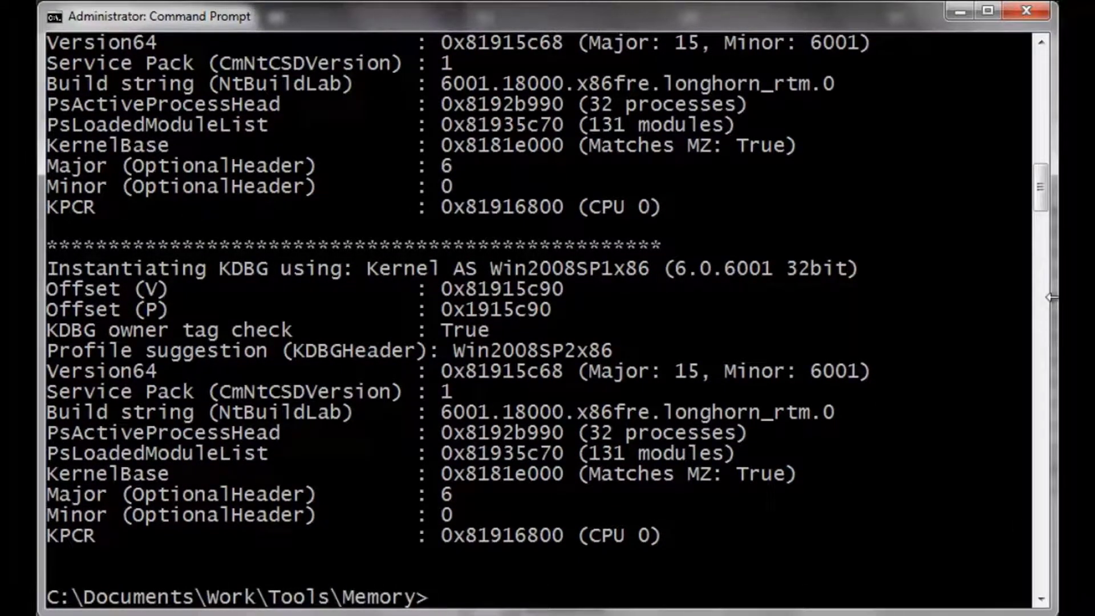
{"action": "scroll", "scroll_direction": "down", "scroll_amount": 3}
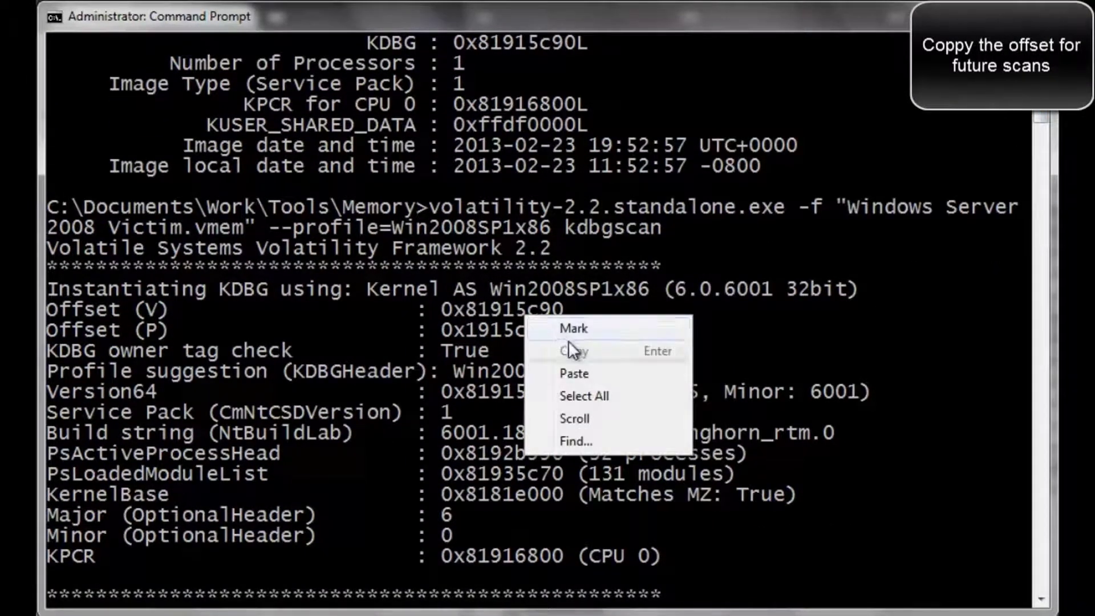
{"action": "left_click", "coordinate": [572, 351]}
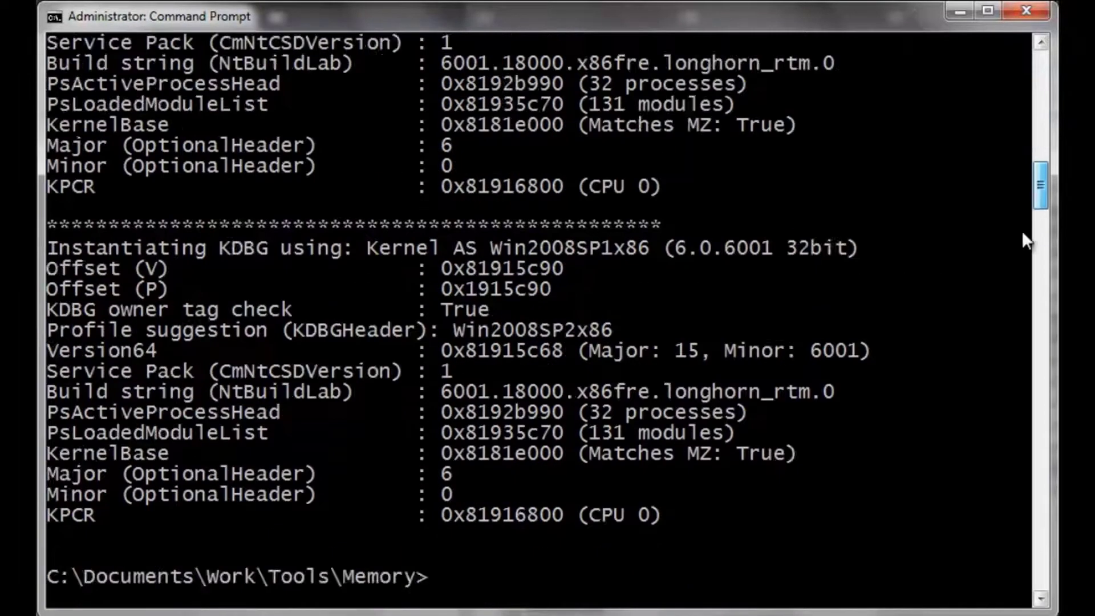
Rewrite the recalled command to use --kdbg=0x81915c90 with the pslist plugin instead of kdbgscan.
{"action": "type", "text": "volatility-2.2.standalone.exe -f \"Windows Server 2008 Victim.vmem\" --profile=Win2008SP1x86 kdbgscan"}
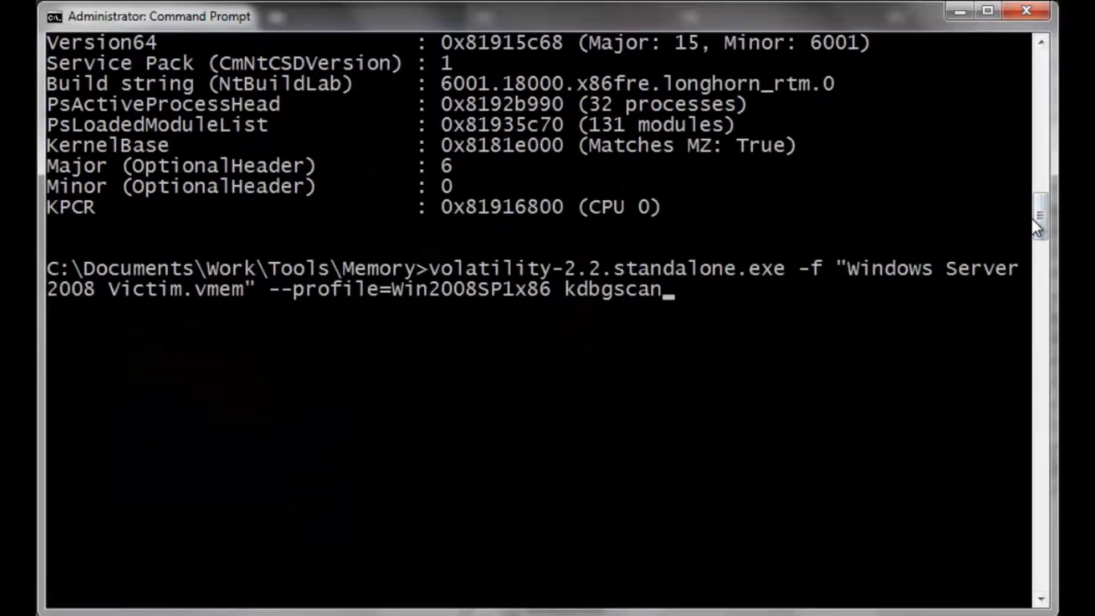
{"action": "key", "text": "BackSpace"}
{"action": "type", "text": "--"}
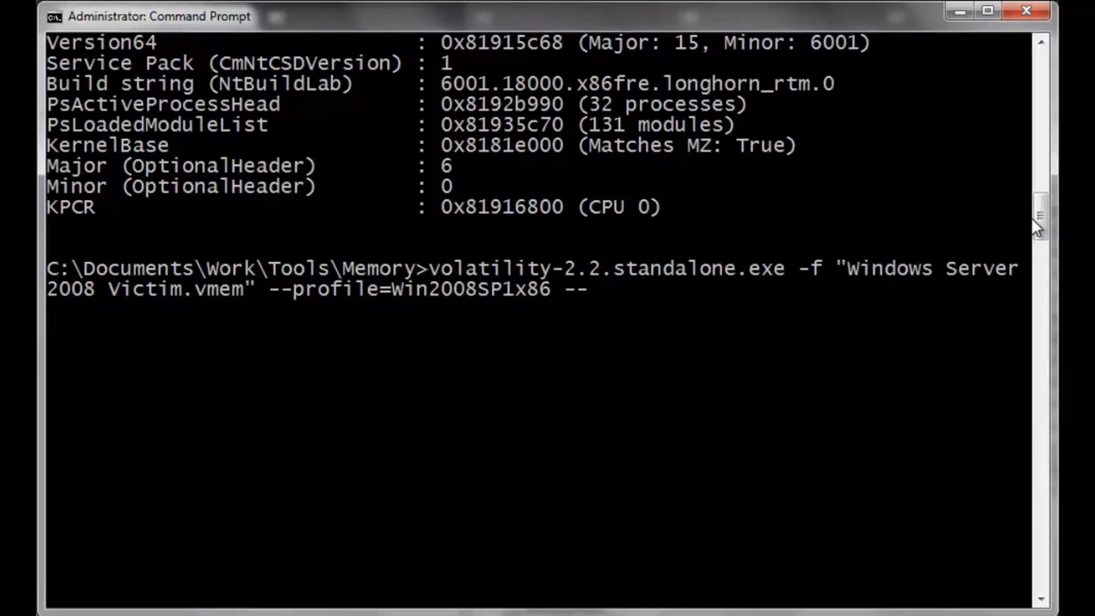
{"action": "type", "text": "kdb"}
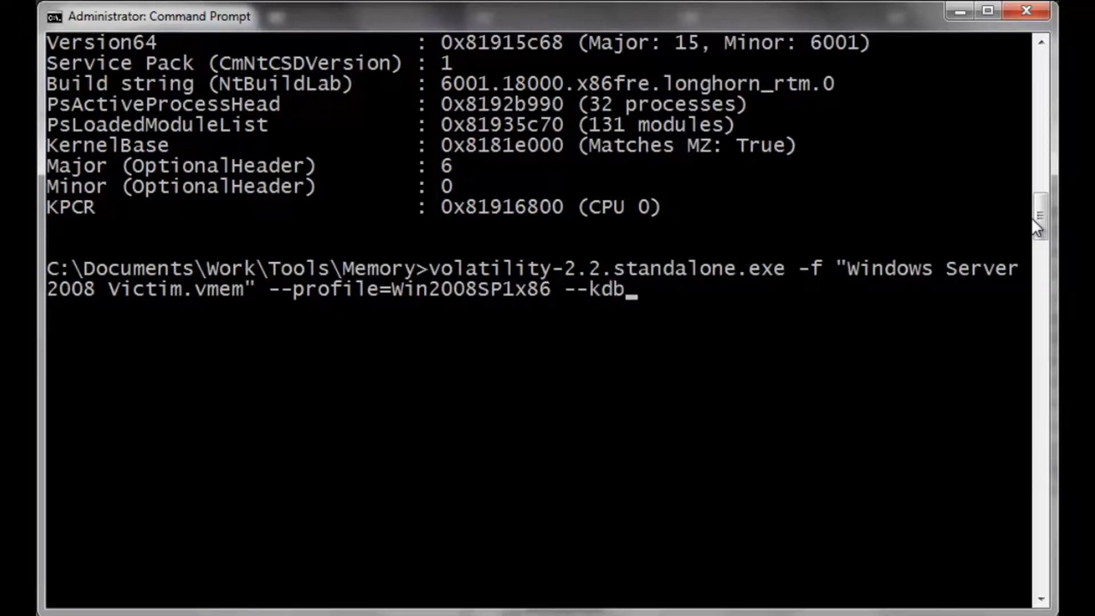
{"action": "type", "text": "g=0x81915c90 p"}
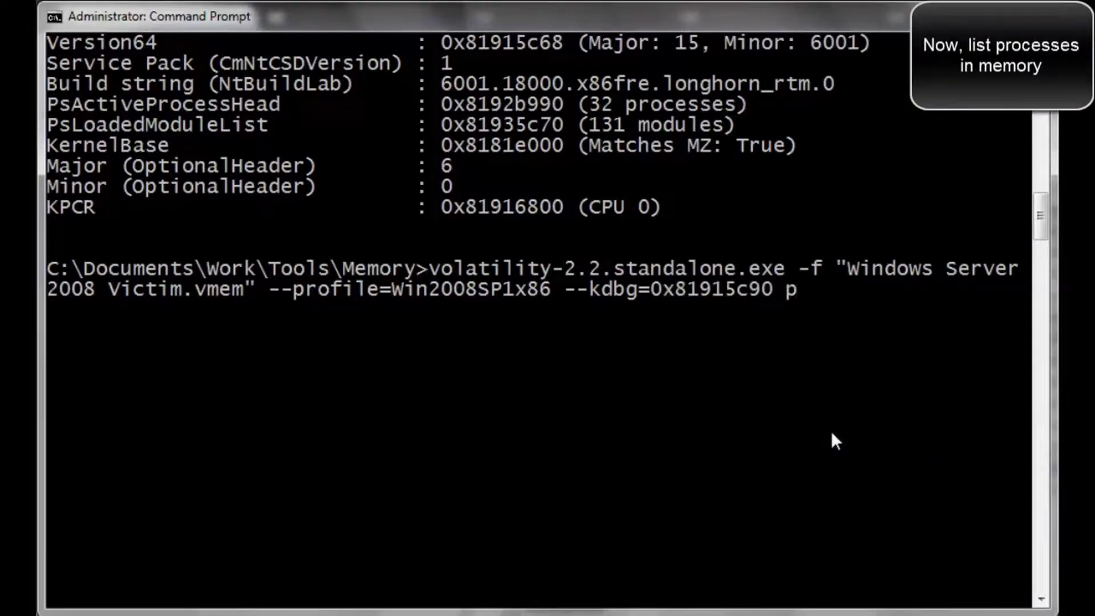
{"action": "type", "text": "slist"}
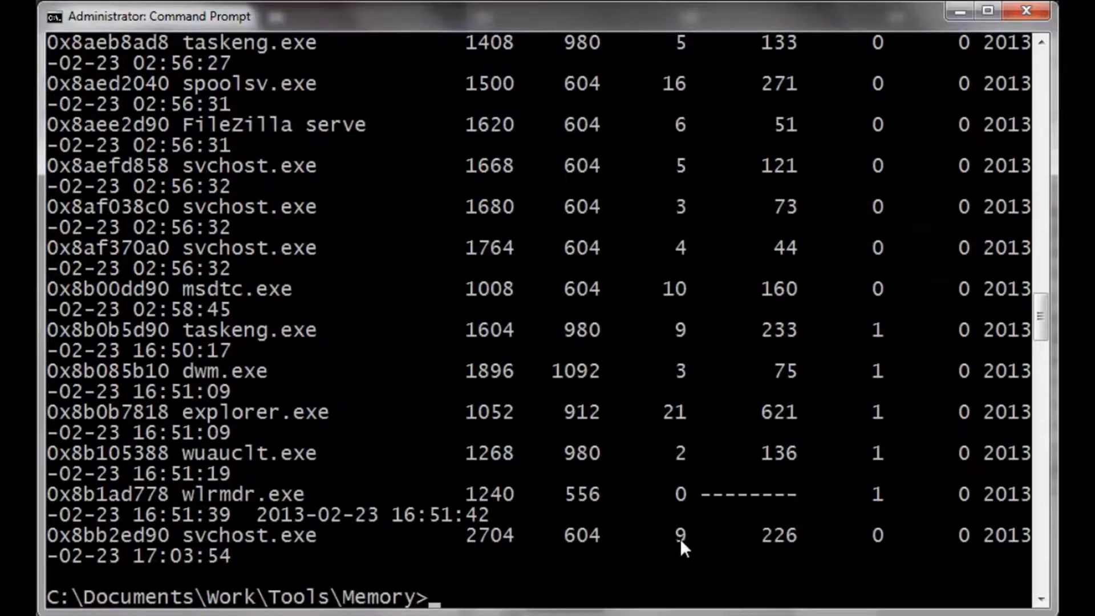
Save the pslist output to target-pslist.txt and review it in Notepad, including the FileZilla process.
{"action": "type", "text": "volatility-2.2.standalone.exe -f \"Windows Server 2008 Victim.vmem\" --profile=Win2008SP1x86 --kdbg=0x81915c90 pslist"}
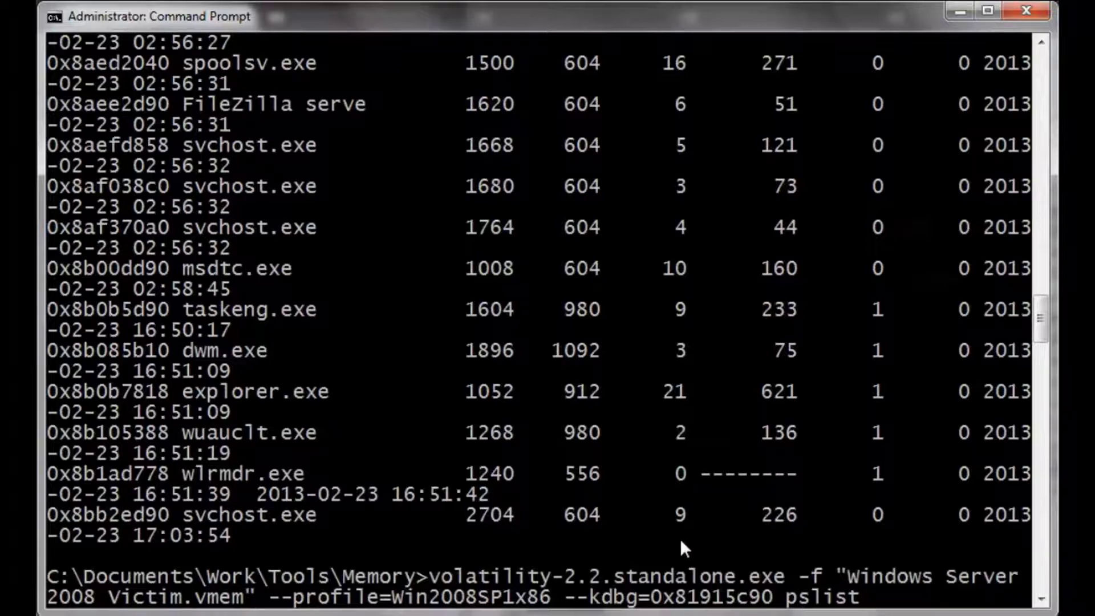
{"action": "type", "text": "> target-ps"}
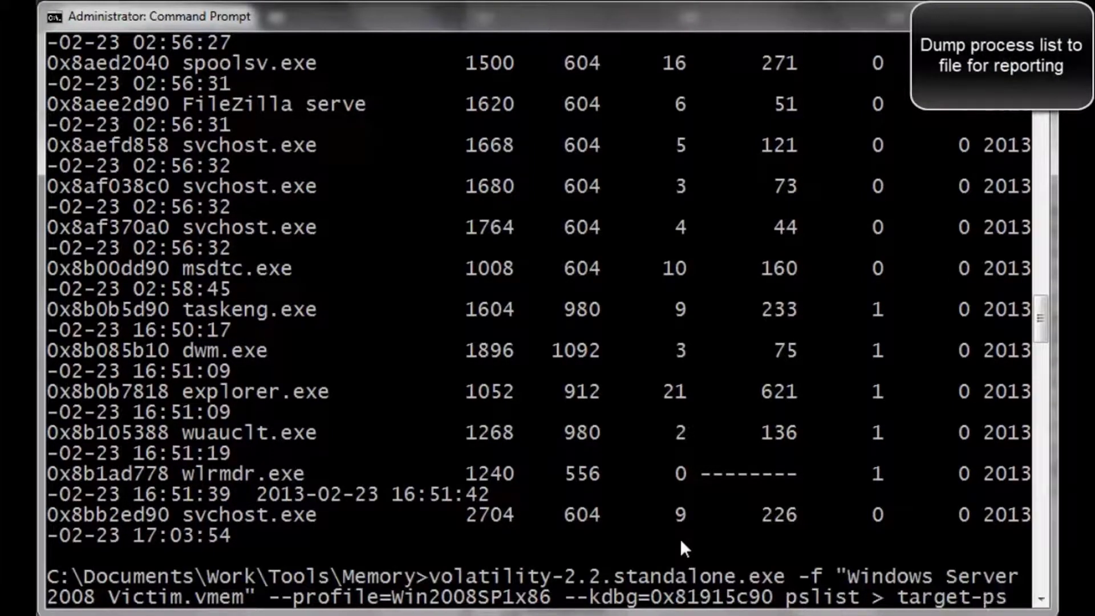
{"action": "type", "text": "list.txt"}
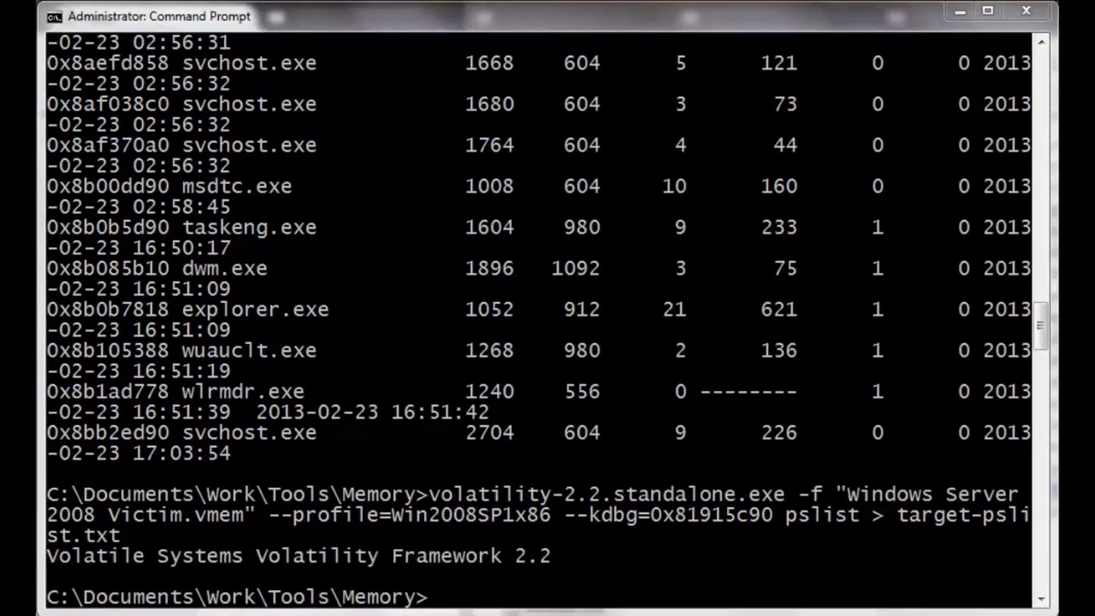
{"action": "type", "text": "notepad target-pslist.txt"}
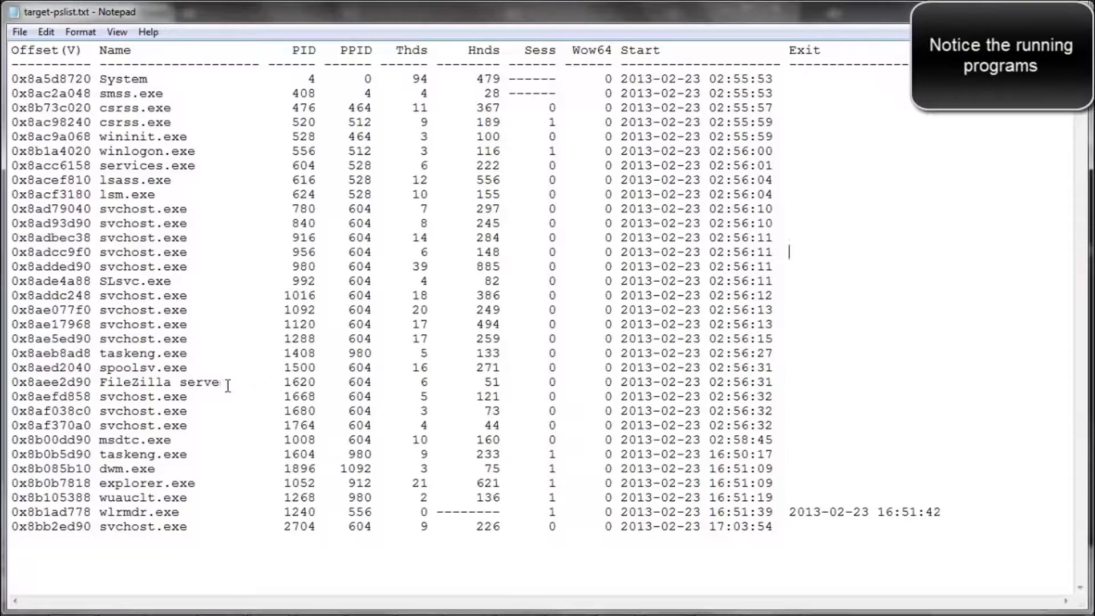
{"action": "left_click_drag", "start_coordinate": [11, 382], "coordinate": [220, 382]}
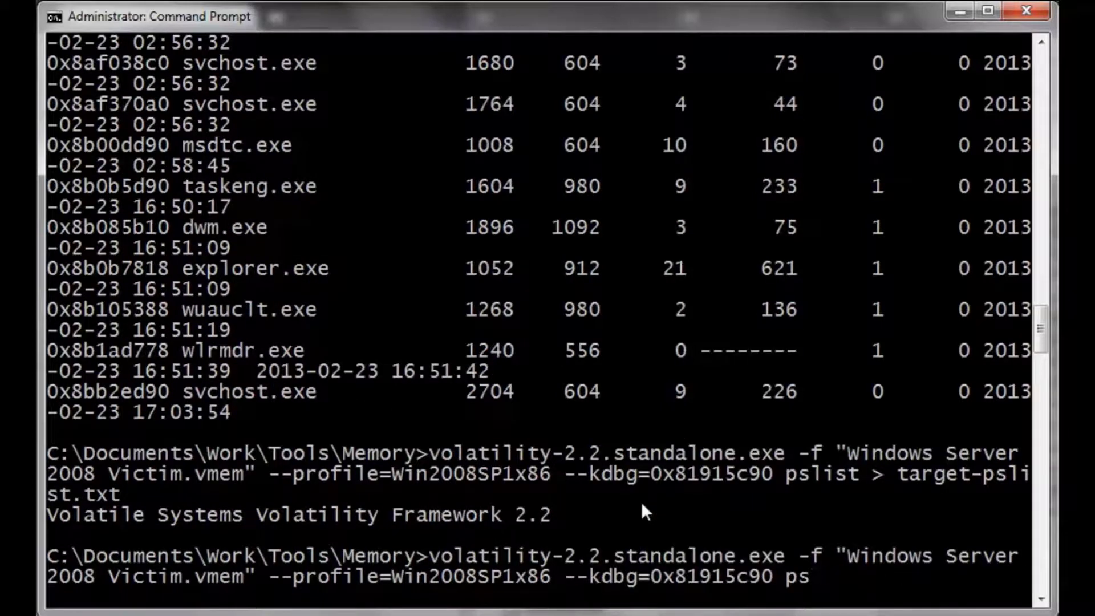
Run filescan with the 0x81915c90 KDBG offset and scroll through the open-file listing.
{"action": "type", "text": "file"}
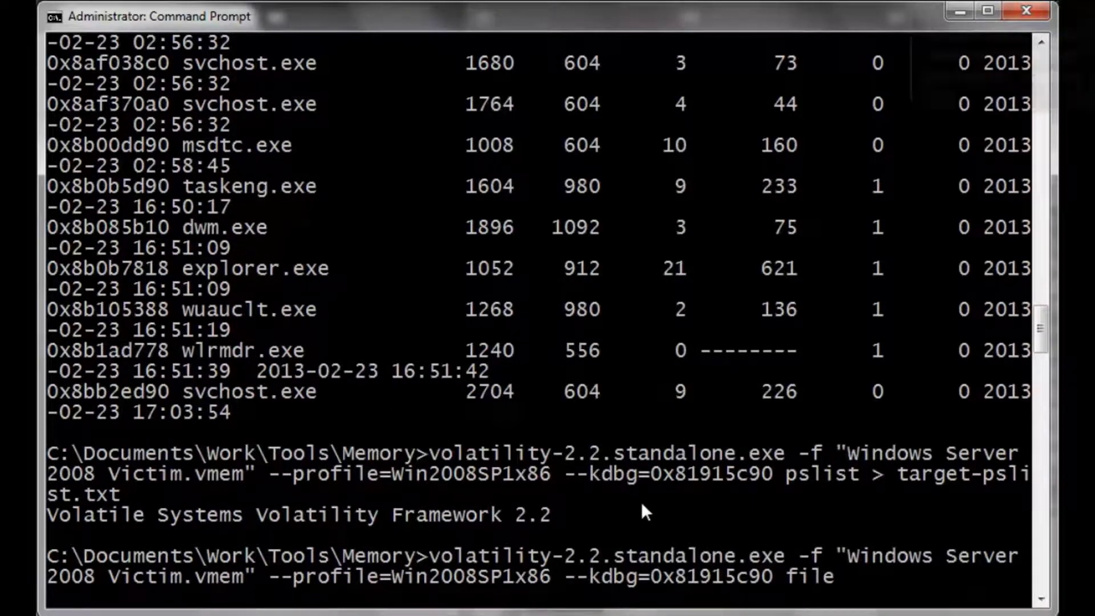
{"action": "type", "text": "scan"}
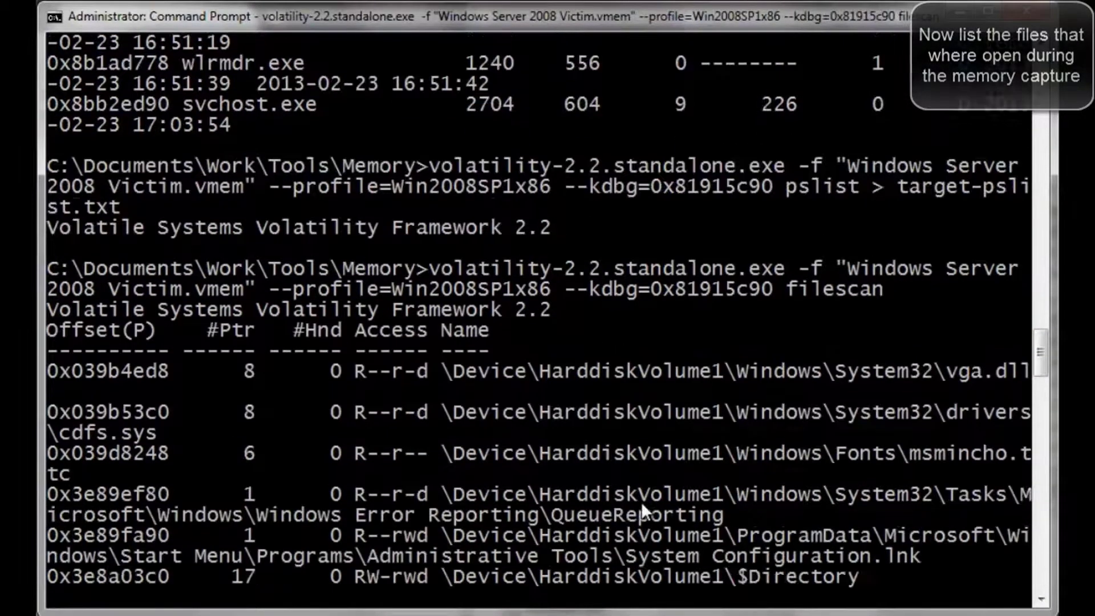
{"action": "scroll", "scroll_direction": "down", "scroll_amount": 3}
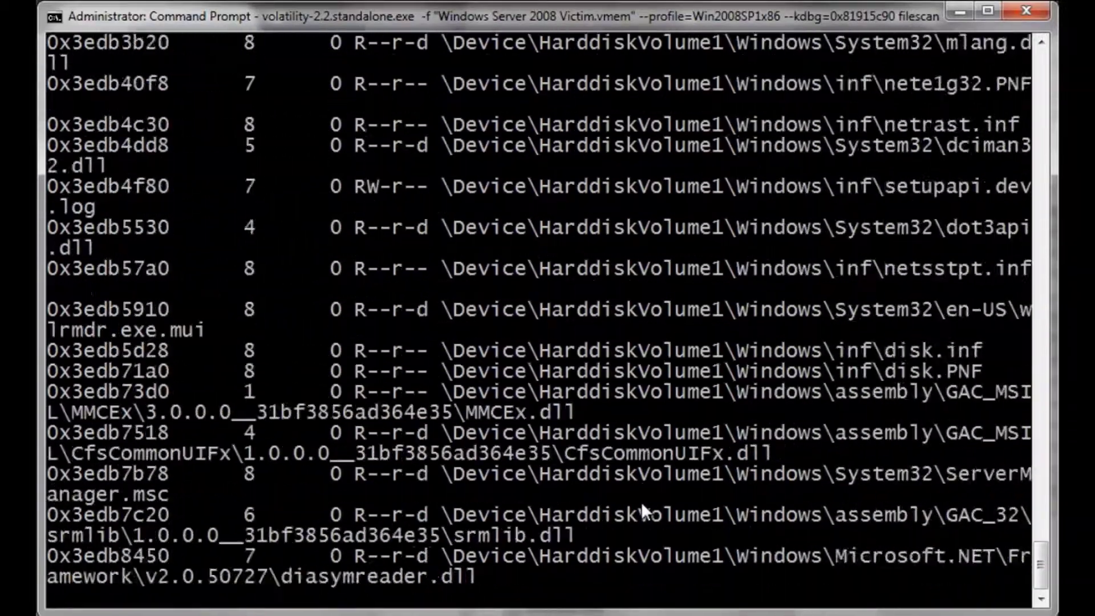
{"action": "scroll", "scroll_direction": "down", "scroll_amount": 3}
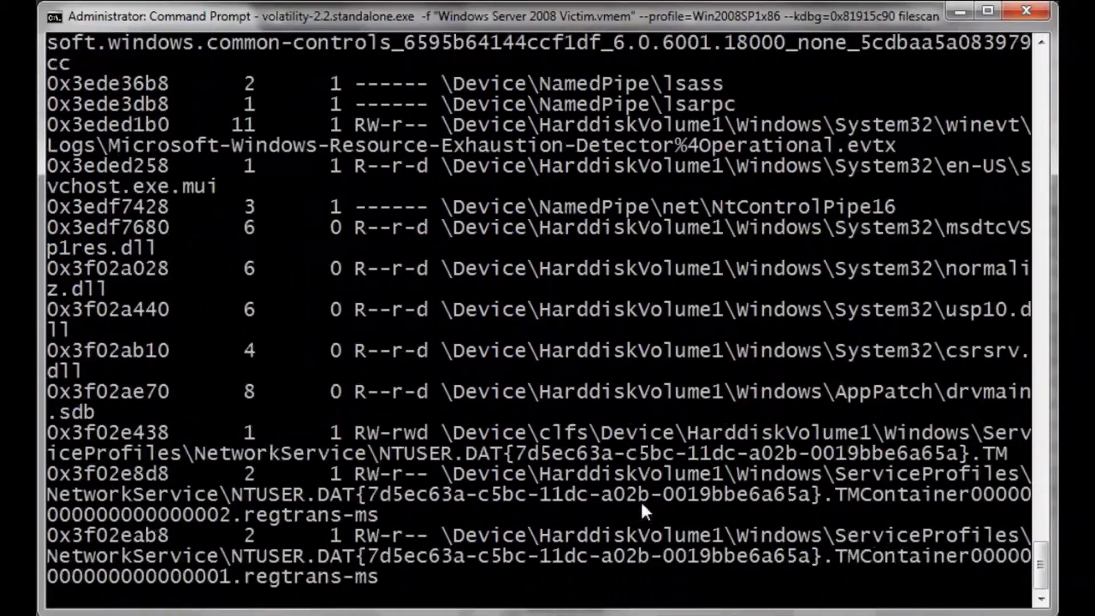
{"action": "scroll", "scroll_direction": "down", "scroll_amount": 3}
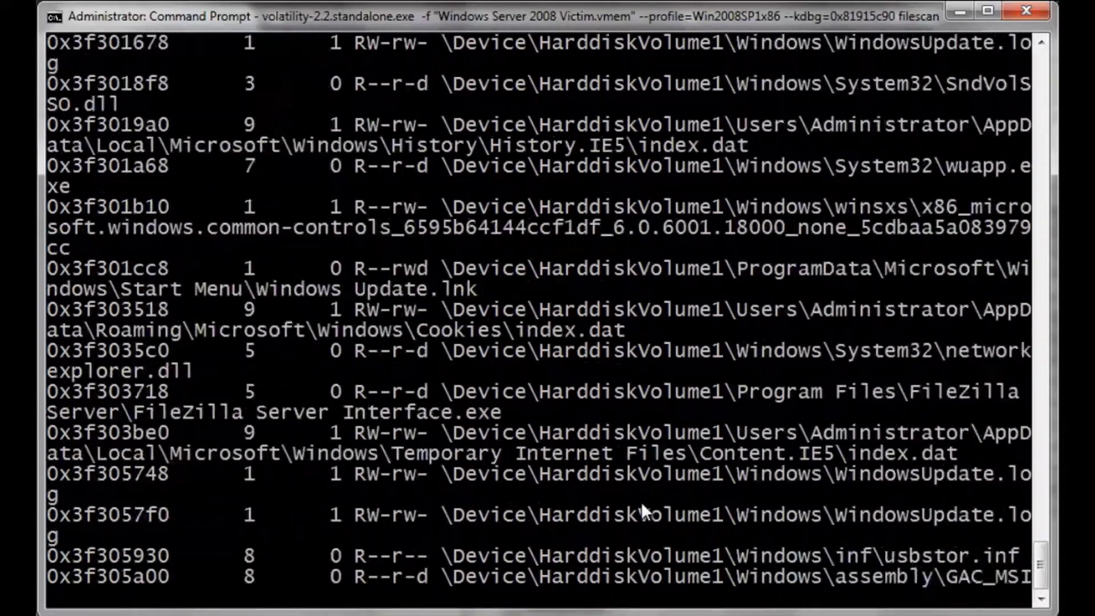
{"action": "scroll", "scroll_direction": "down", "scroll_amount": 3}
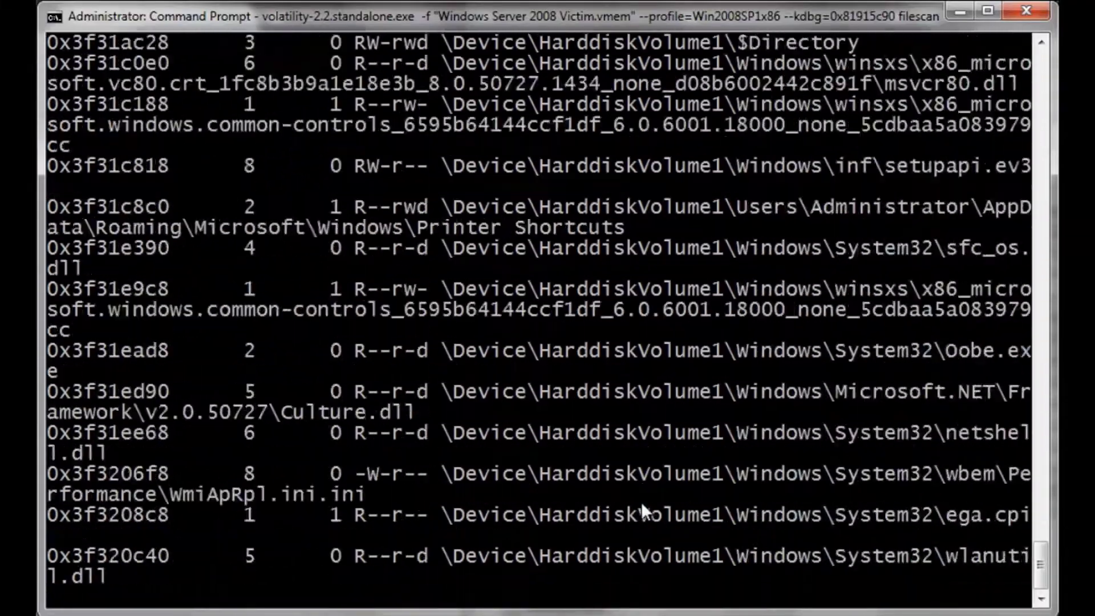
{"action": "scroll", "scroll_direction": "down", "scroll_amount": 3}
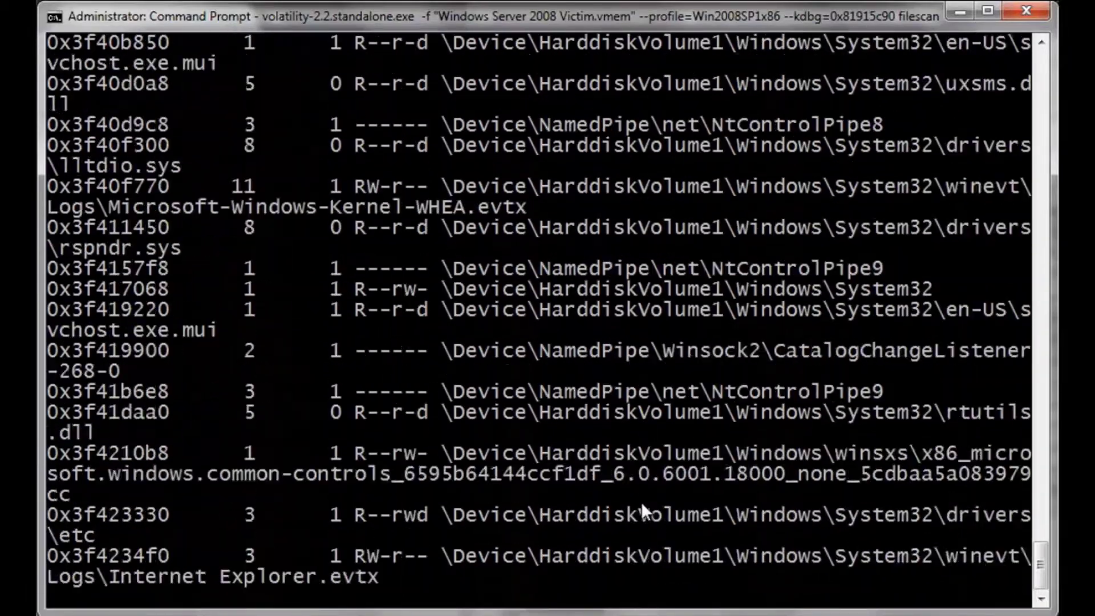
{"action": "scroll", "scroll_direction": "down", "scroll_amount": 3}
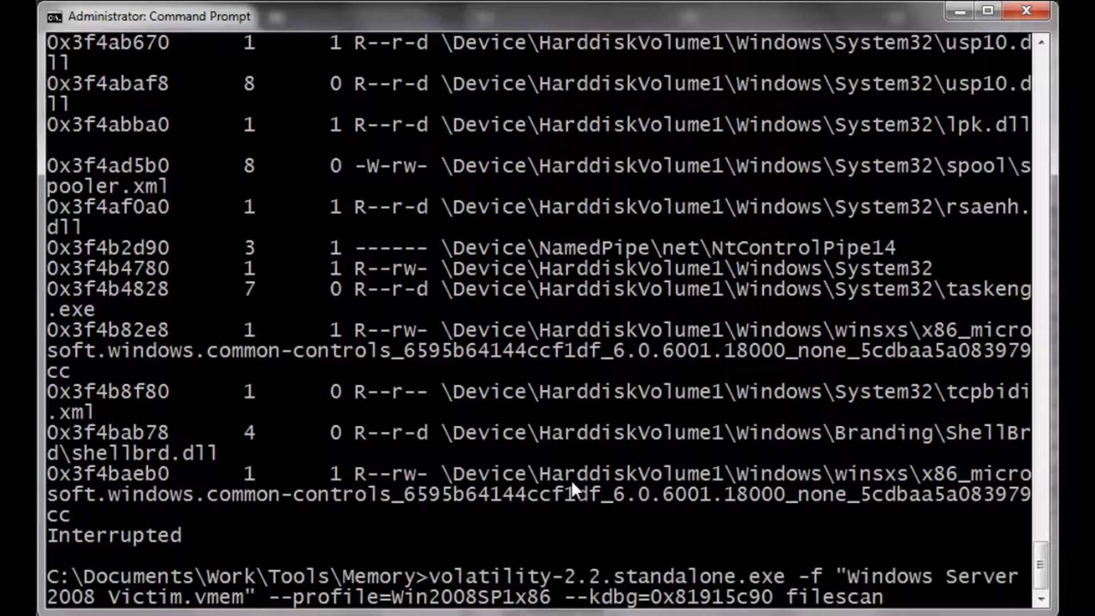
Redirect the filescan output to target-filescan.txt and type 'notepad target-filescan.txt'.
{"action": "type", "text": ">"}
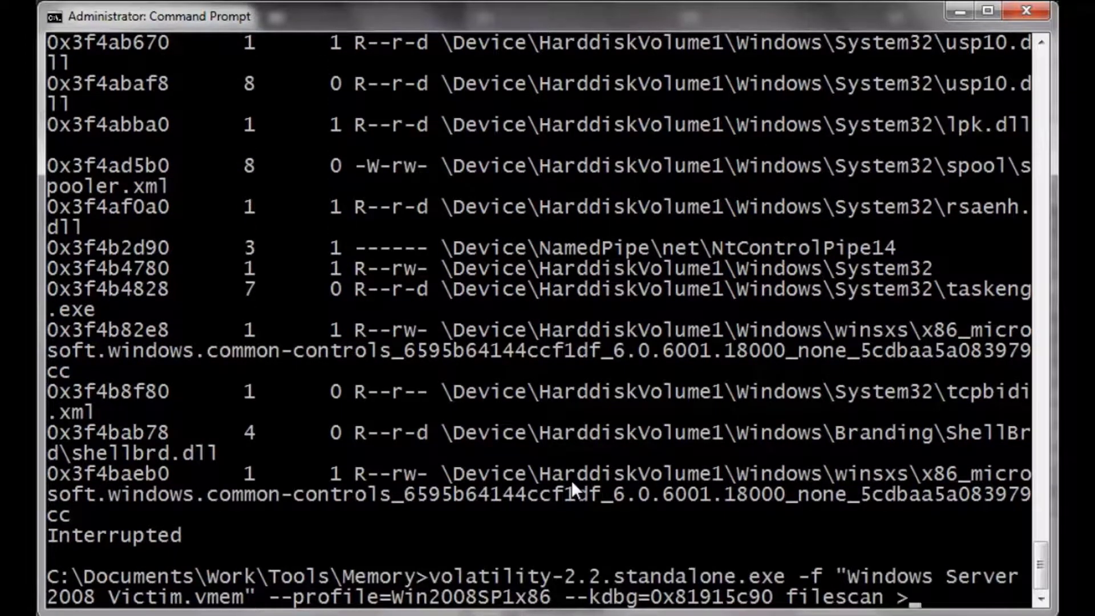
{"action": "type", "text": "t"}
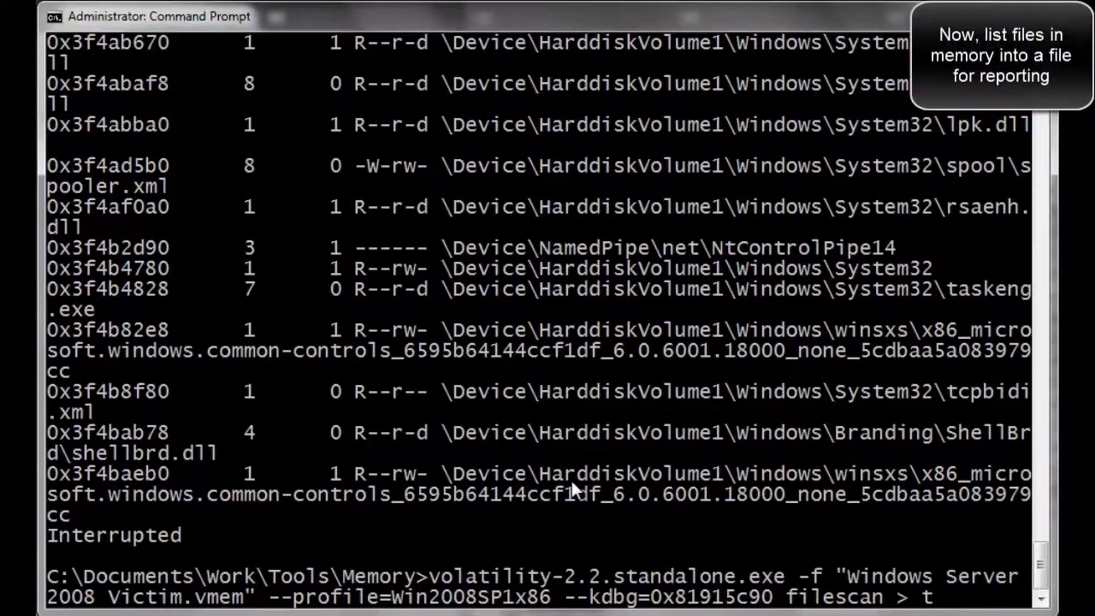
{"action": "type", "text": "target-filescan.txt"}
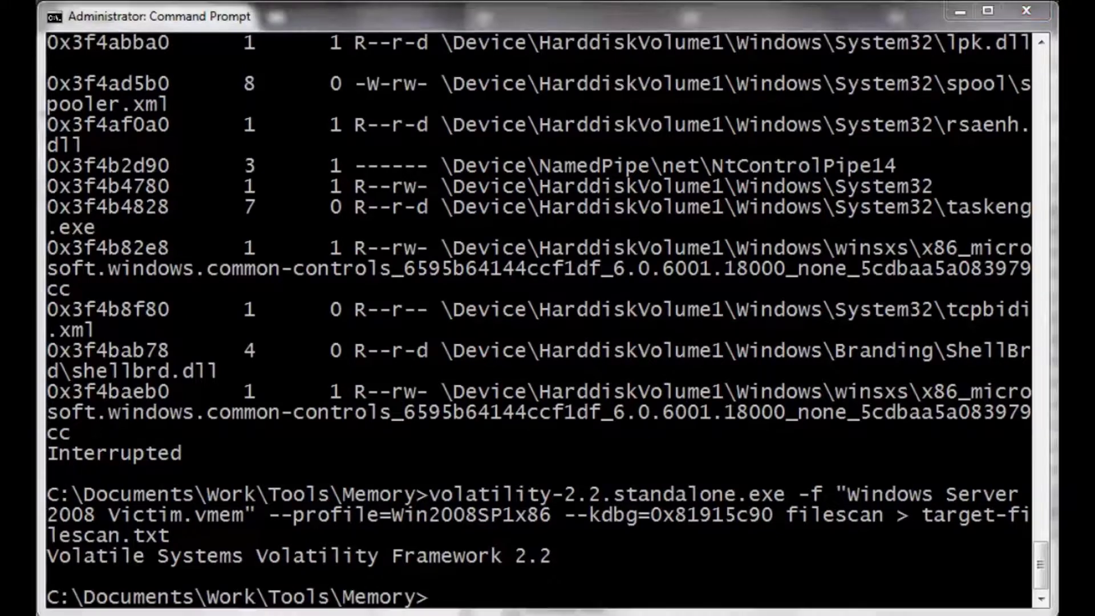
{"action": "type", "text": "notepad tar"}
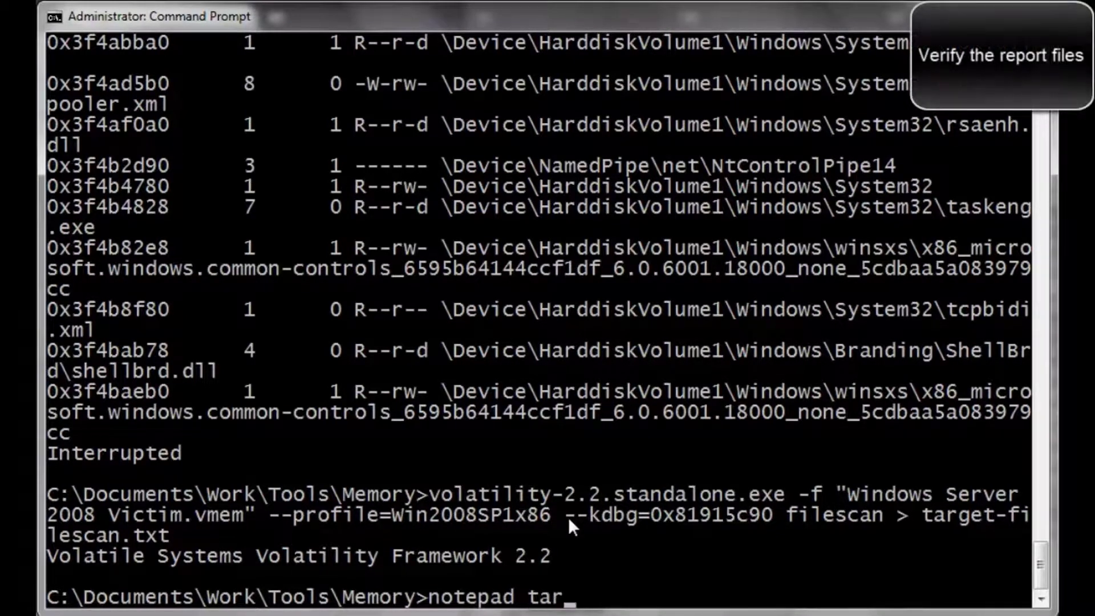
{"action": "type", "text": "get-filescan.txt"}
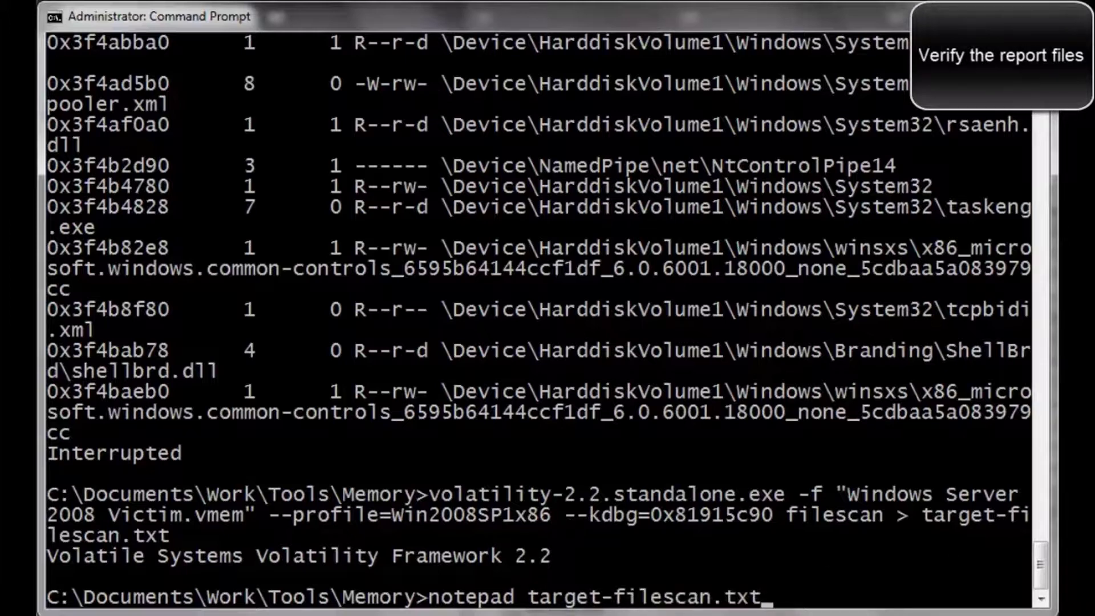
Open target-filescan.txt in Notepad and scroll through the file listing to the end.
{"action": "key", "text": "enter"}
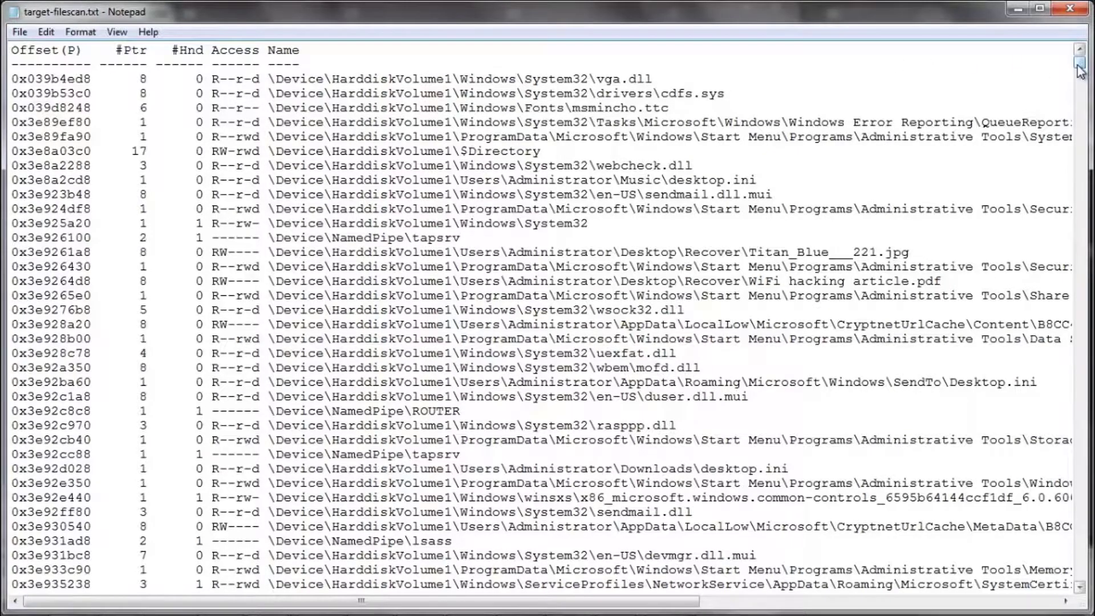
{"action": "scroll", "scroll_direction": "down", "scroll_amount": 3}
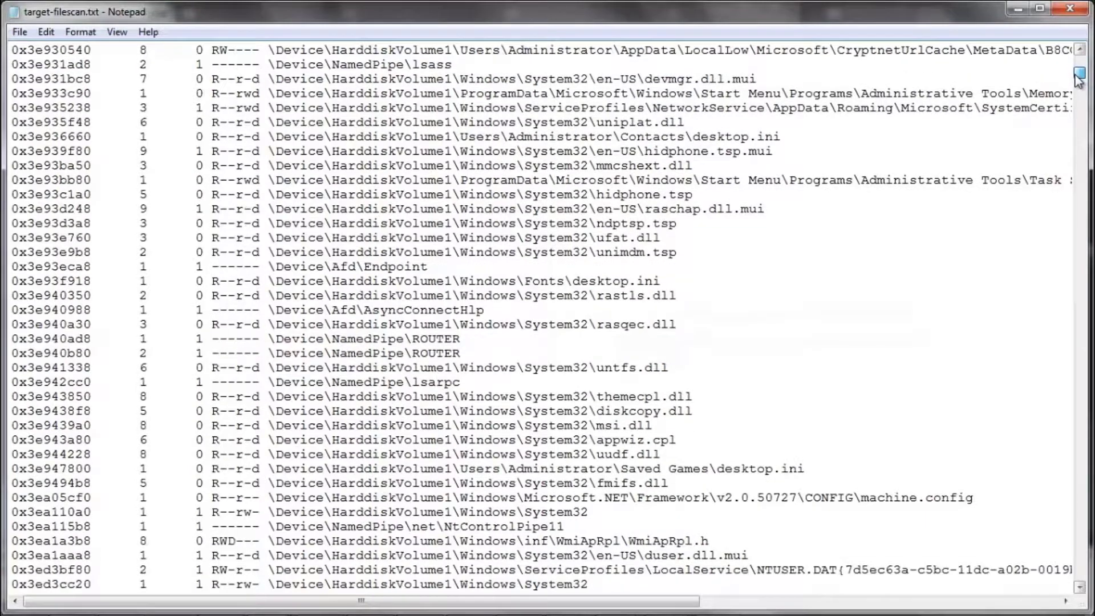
{"action": "scroll", "scroll_direction": "down", "scroll_amount": 3}
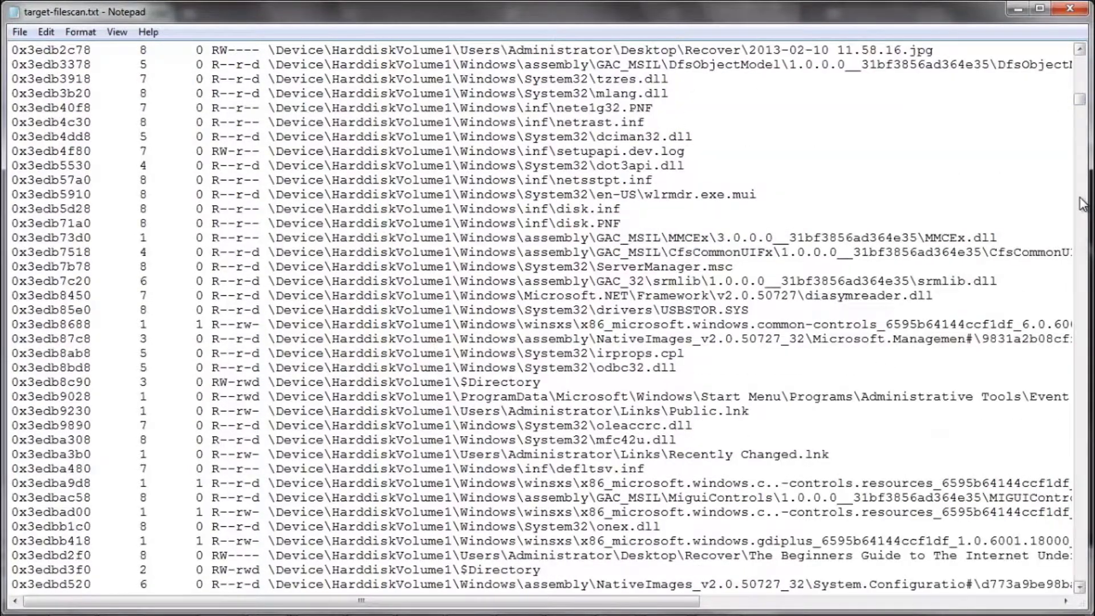
{"action": "scroll", "scroll_direction": "down", "scroll_amount": 3}
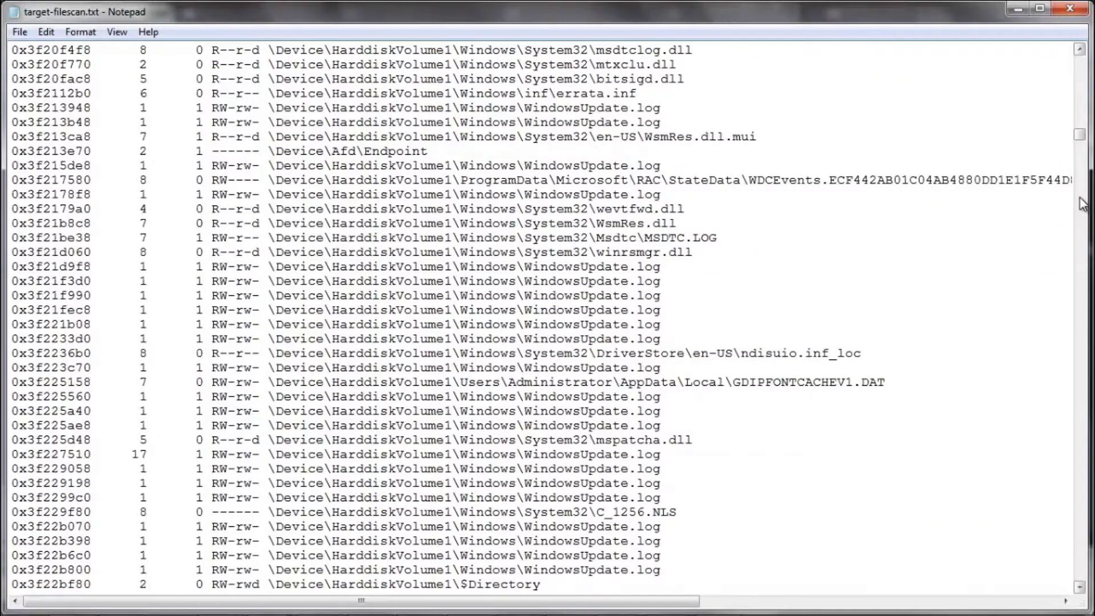
{"action": "scroll", "scroll_direction": "down", "scroll_amount": 3}
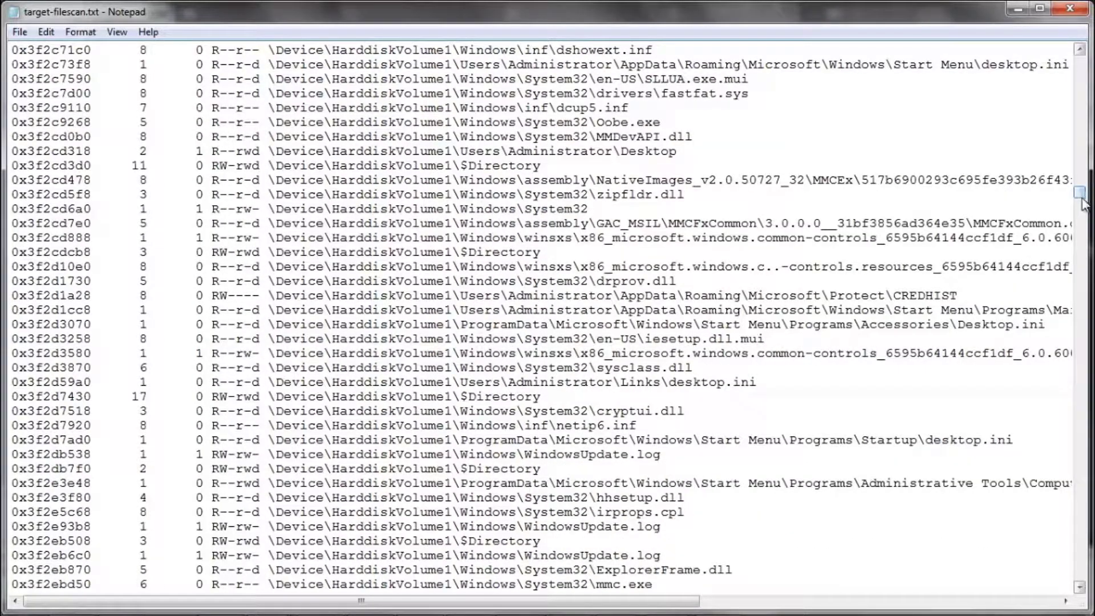
{"action": "scroll", "scroll_direction": "down", "scroll_amount": 3}
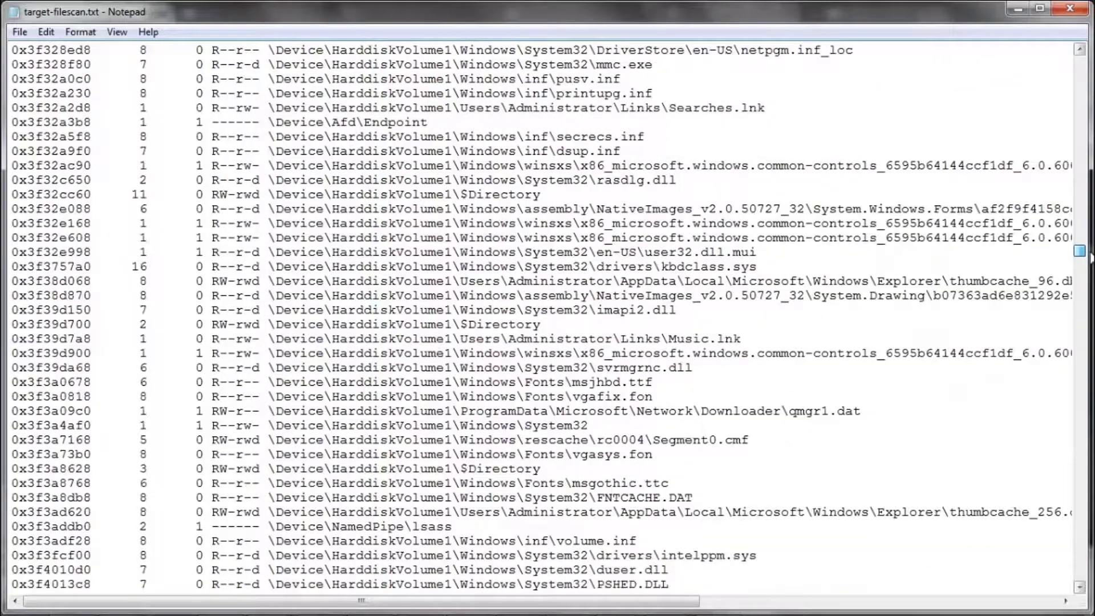
{"action": "scroll", "scroll_direction": "down", "scroll_amount": 3}
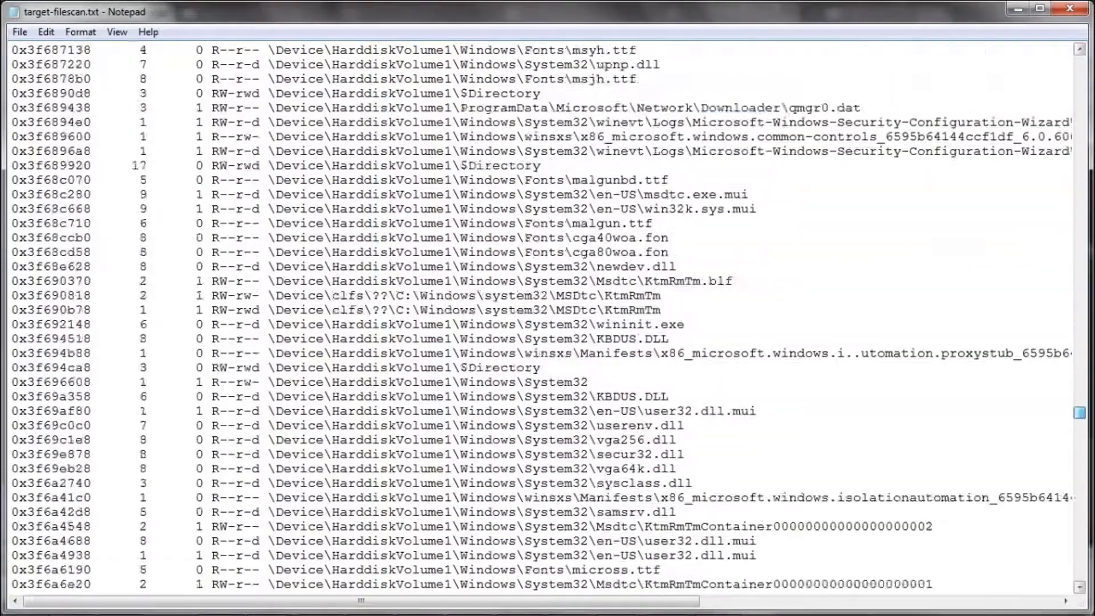
{"action": "scroll", "scroll_direction": "down", "scroll_amount": 3}
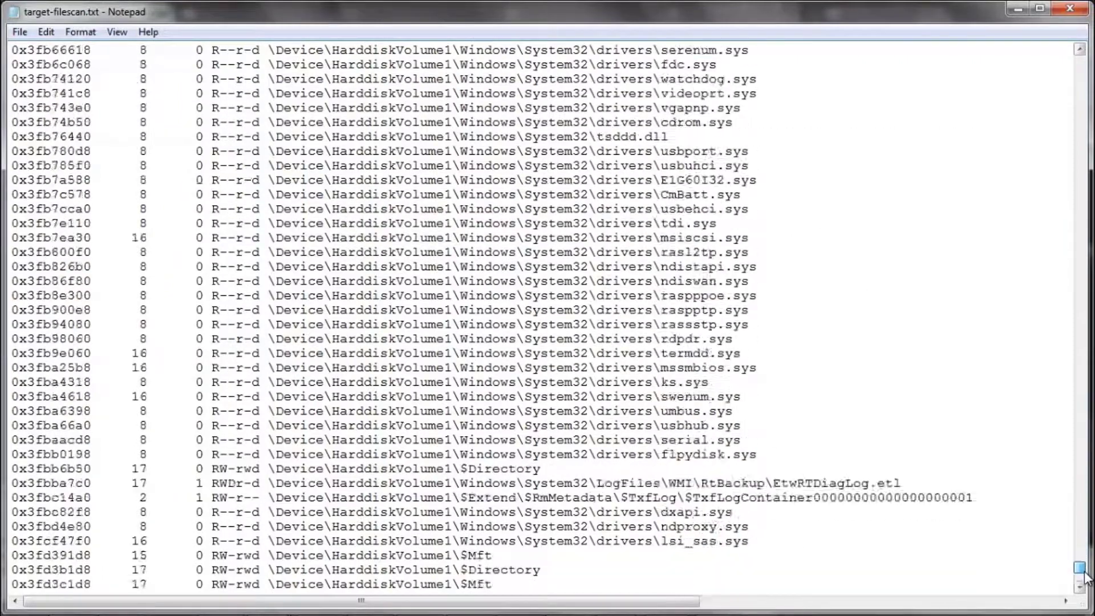
{"action": "scroll", "scroll_direction": "down", "scroll_amount": 3}
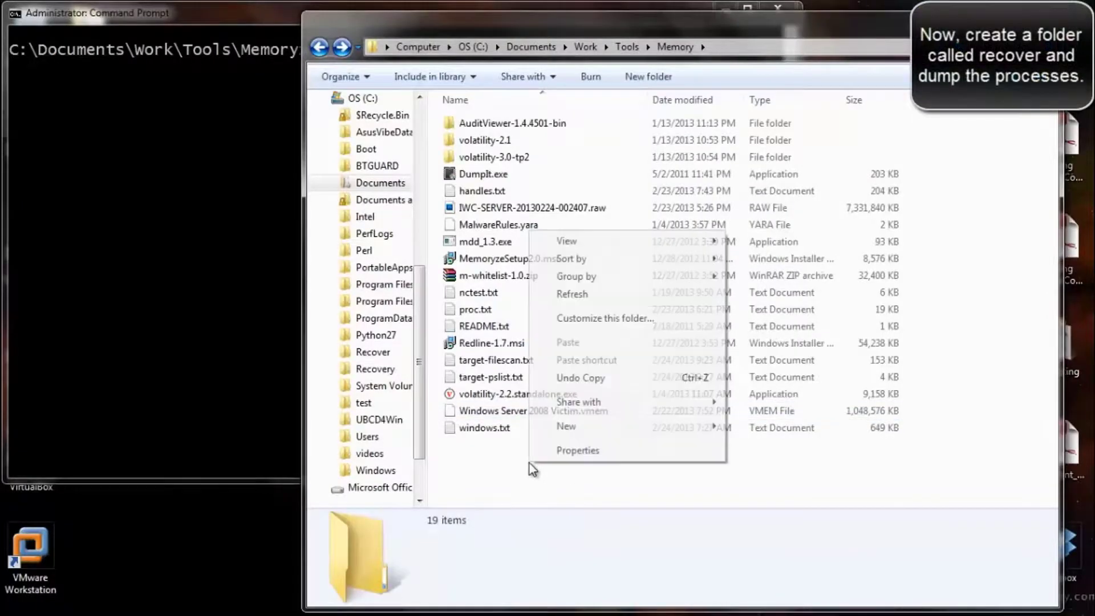
{"action": "mouse_move", "coordinate": [567, 426]}
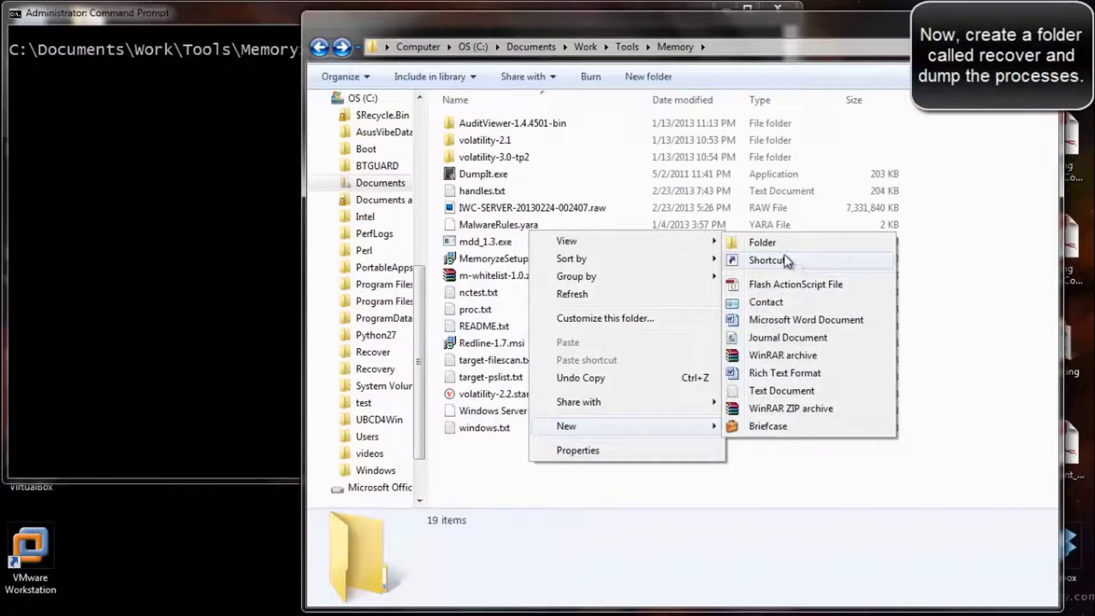
Create a new folder named 'recover' in the Memory folder.
{"action": "left_click", "coordinate": [762, 242]}
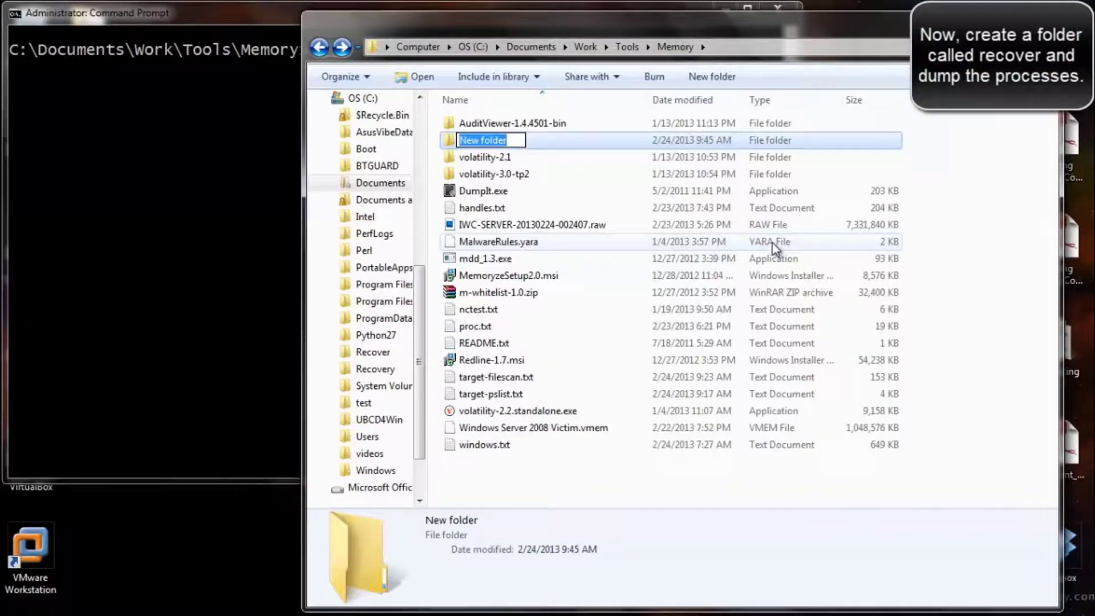
{"action": "type", "text": "recover"}
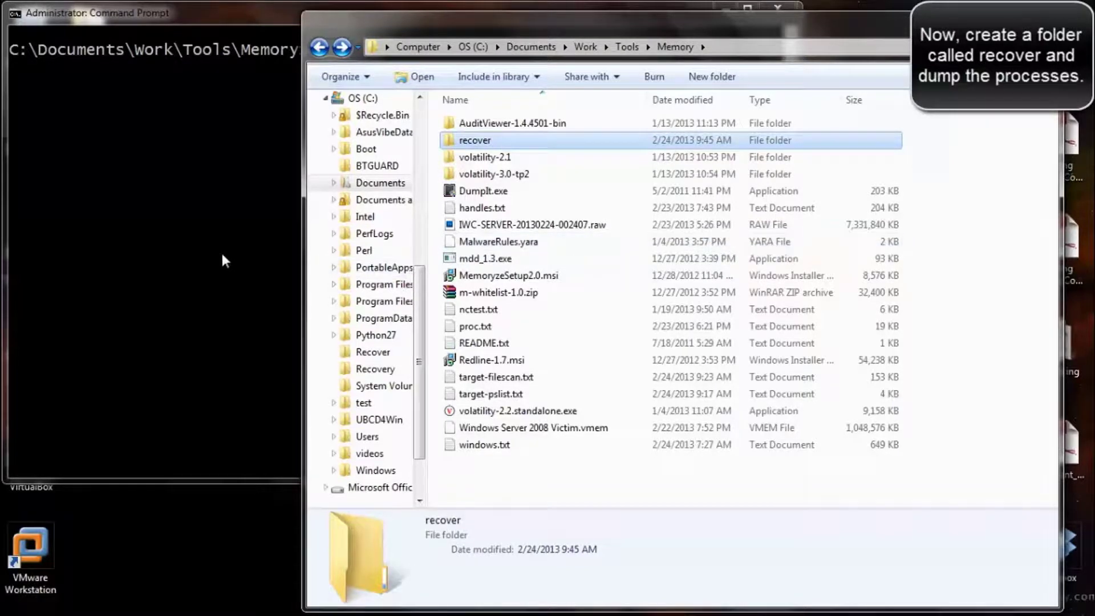
{"action": "left_click", "coordinate": [98, 12]}
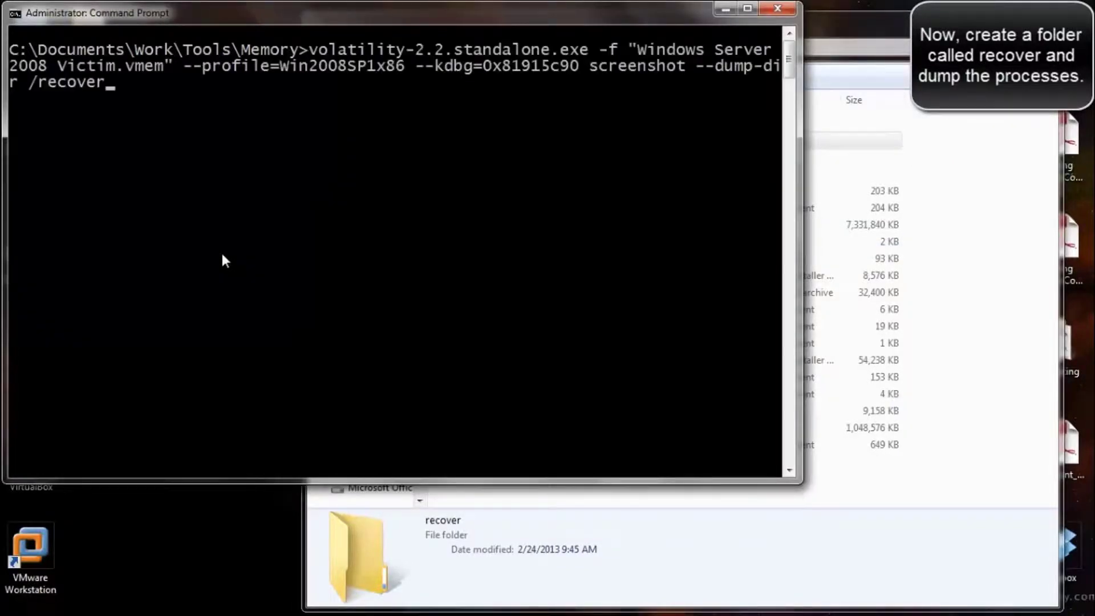
Run procexedump for process 1620 with --dump-dir c:\recover.
{"action": "type", "text": "procexedump 1620 --dump-dir c:\\recover"}
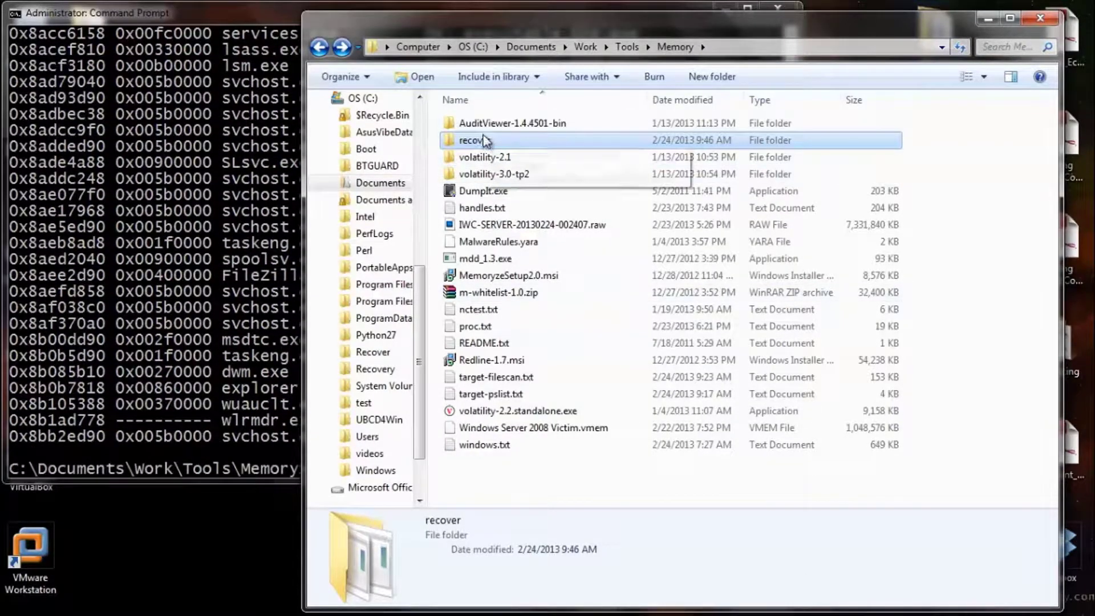
Open the recover folder and select executable.1620.exe, the FileZilla executable.
{"action": "double_click", "coordinate": [478, 140]}
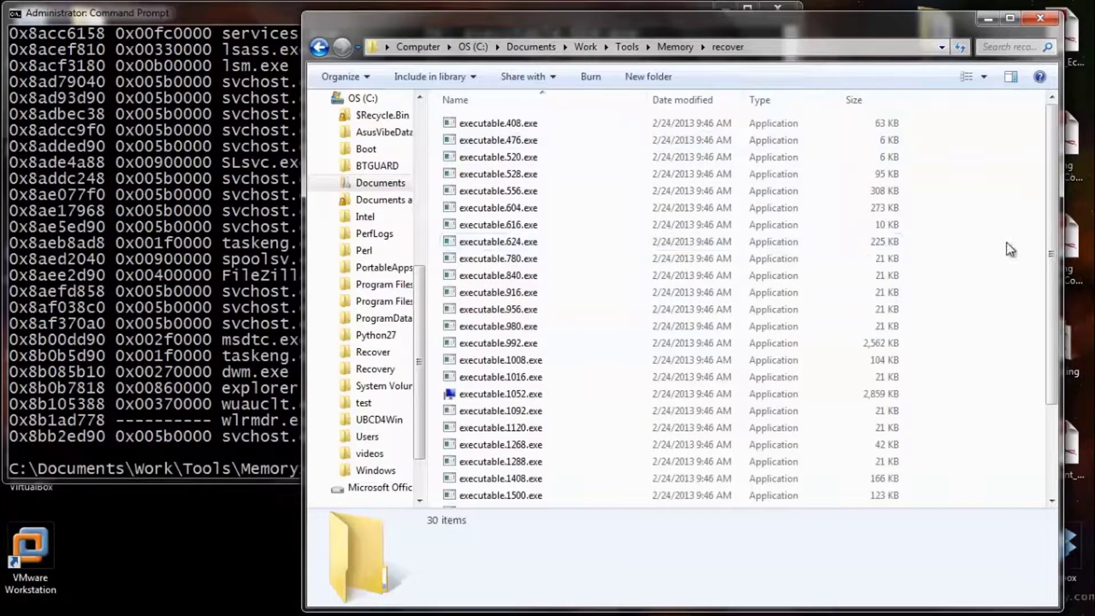
{"action": "scroll", "scroll_direction": "down", "scroll_amount": 3}
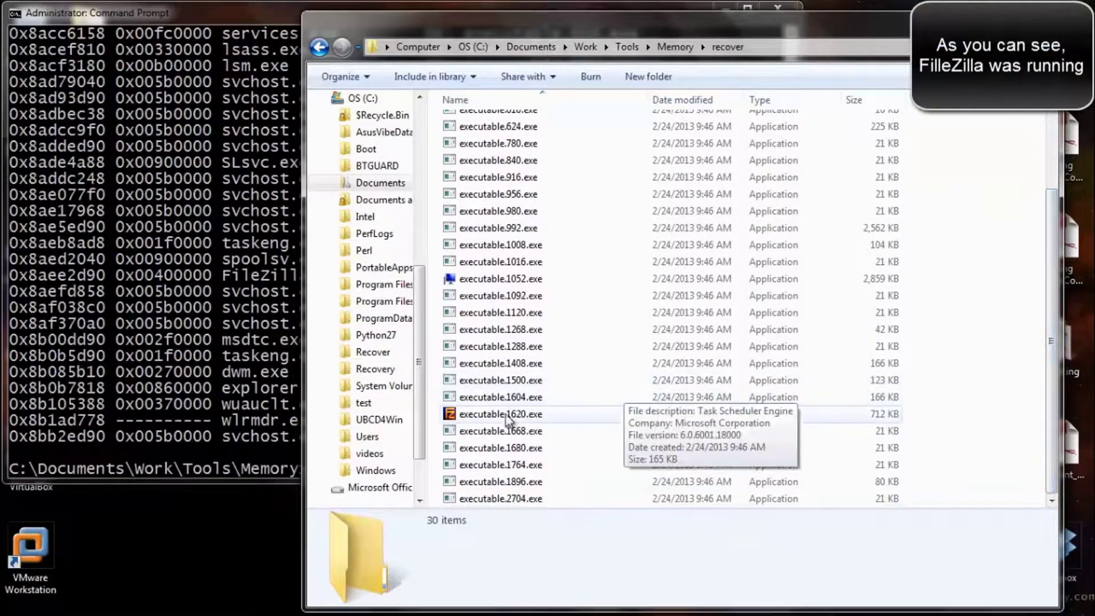
{"action": "left_click", "coordinate": [500, 414]}
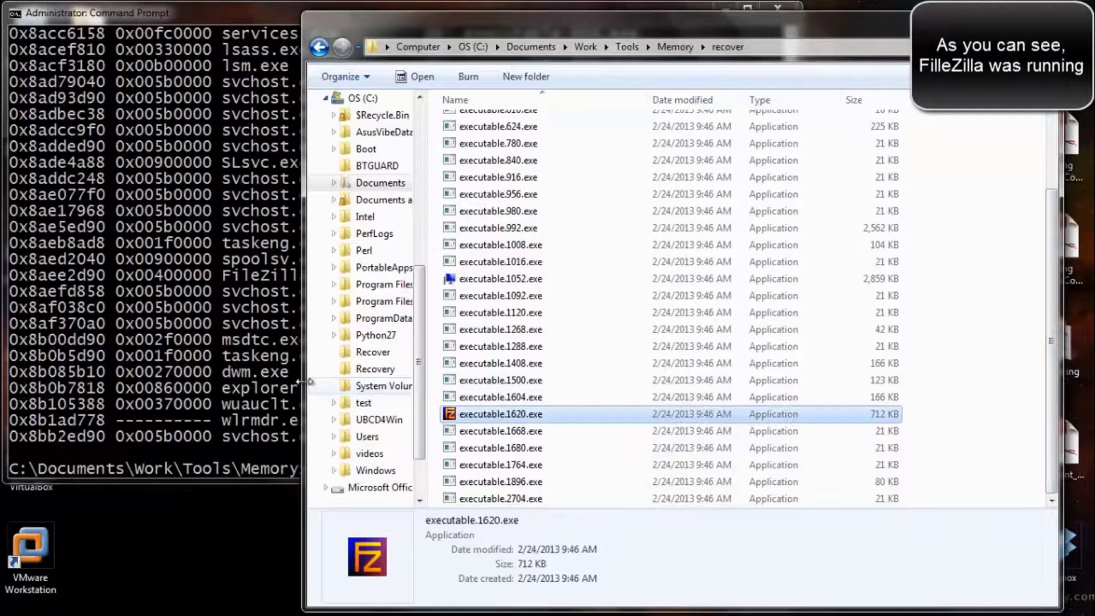